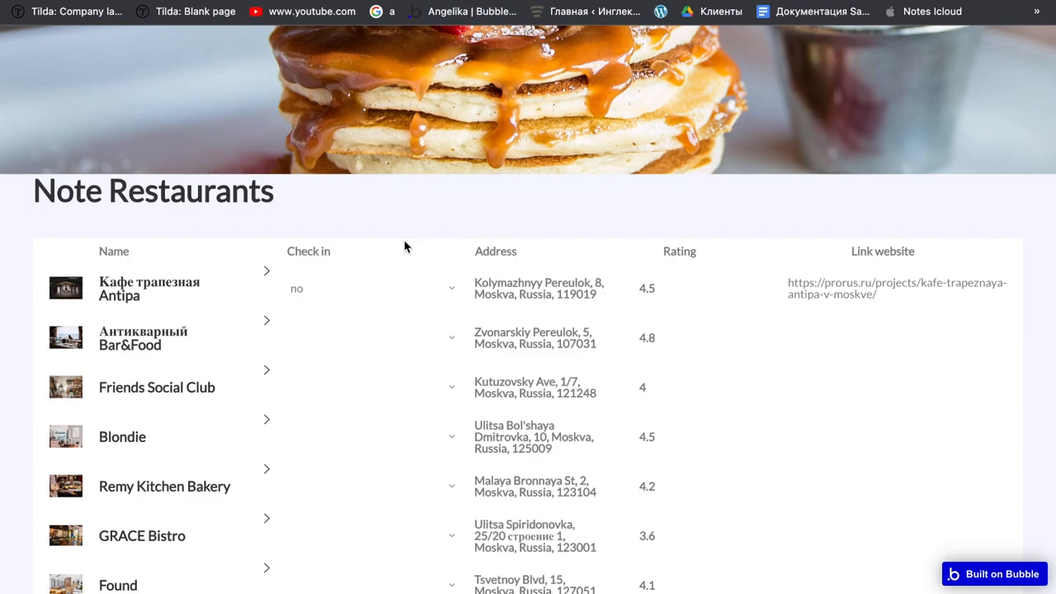
mouse_move(142, 465)
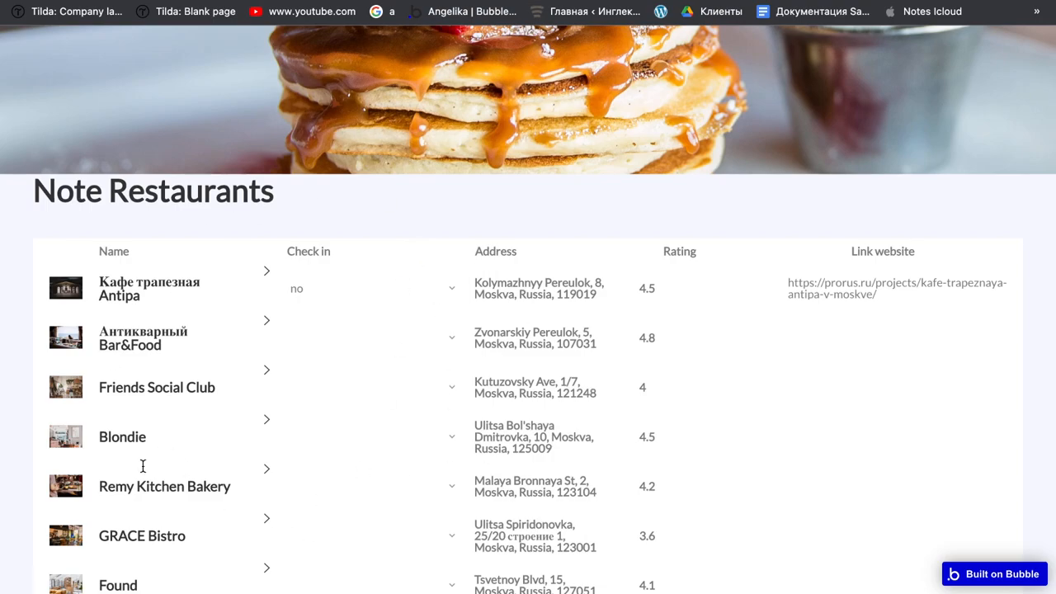
mouse_move(254, 195)
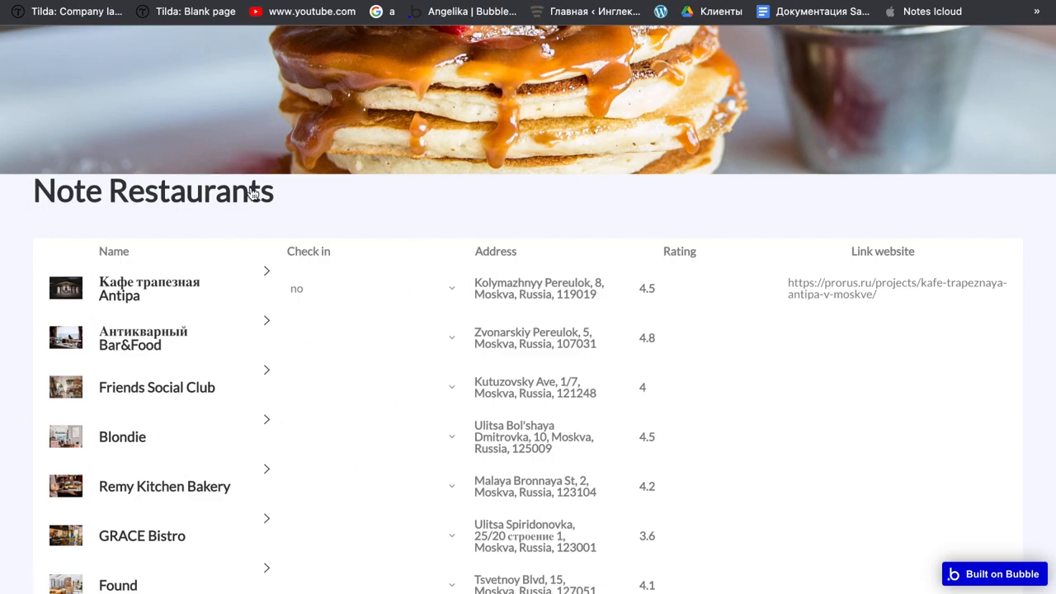
Open the first restaurant's details panel, then show Remy Kitchen Bakery's address, rating and photo.
scroll(down, 3)
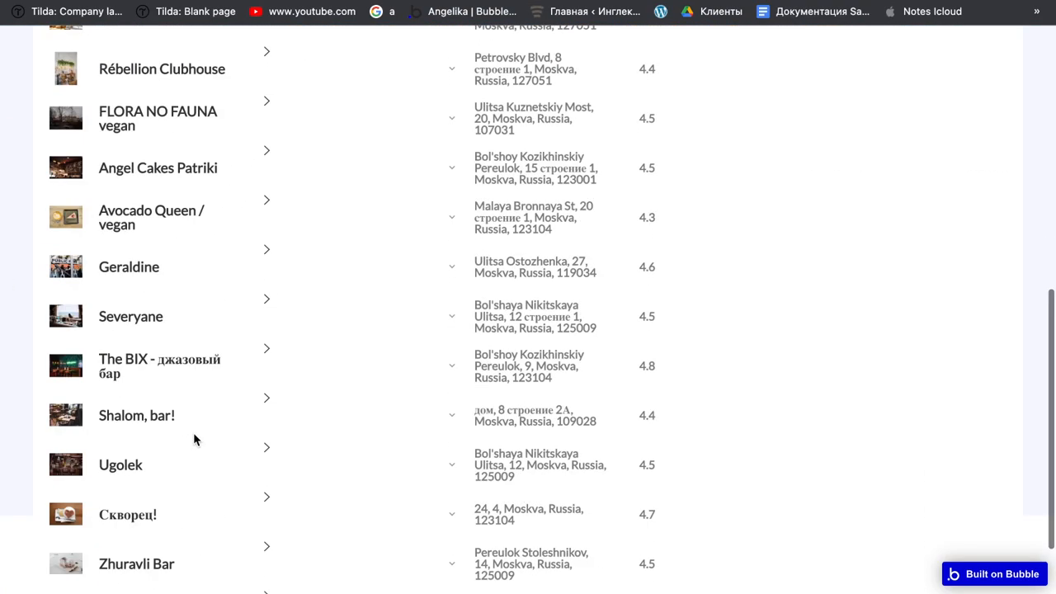
scroll(up, 3)
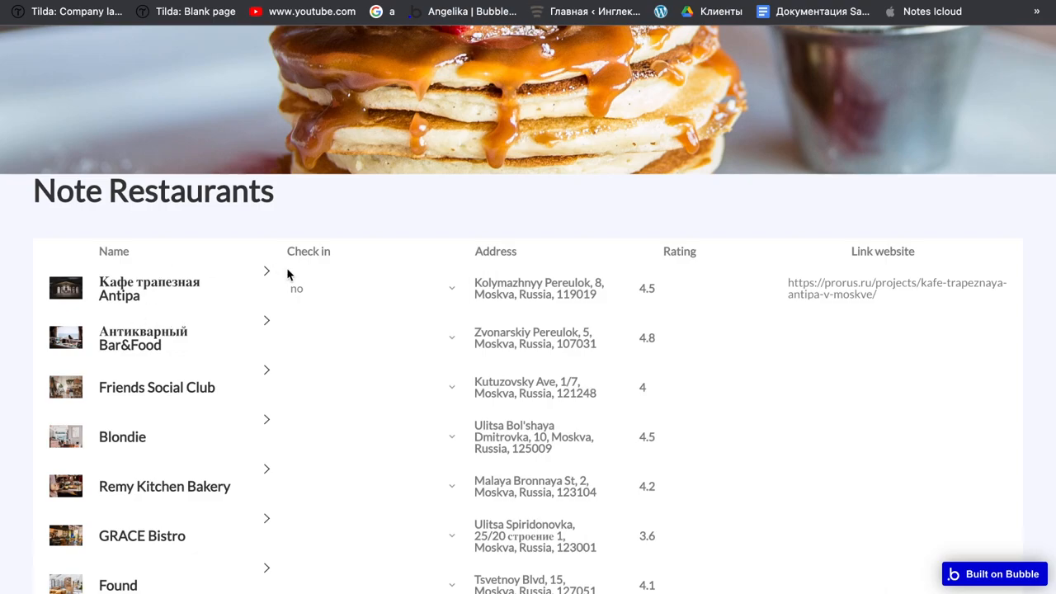
scroll(down, 3)
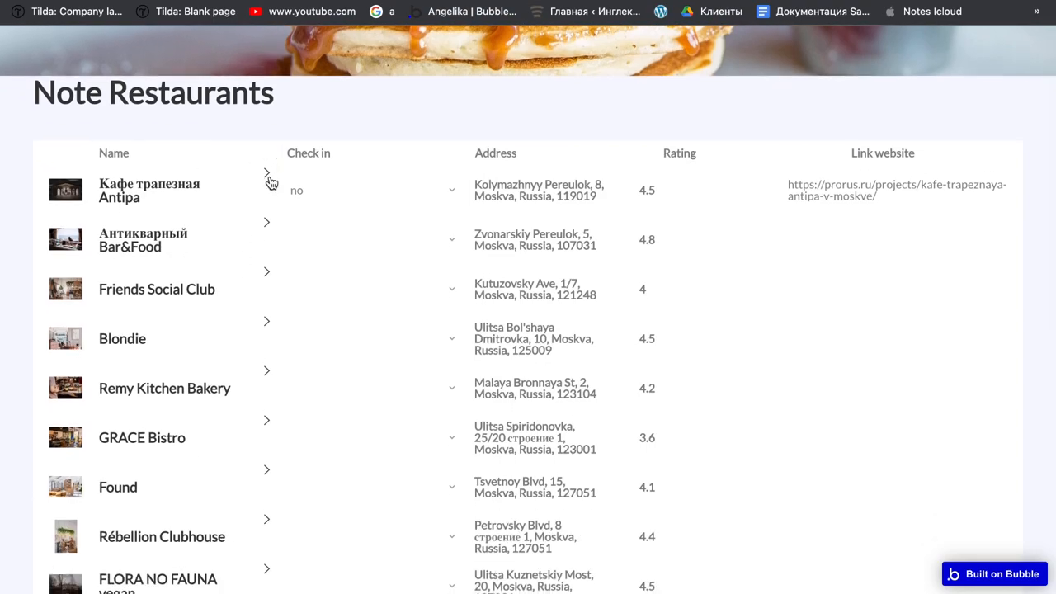
click(267, 173)
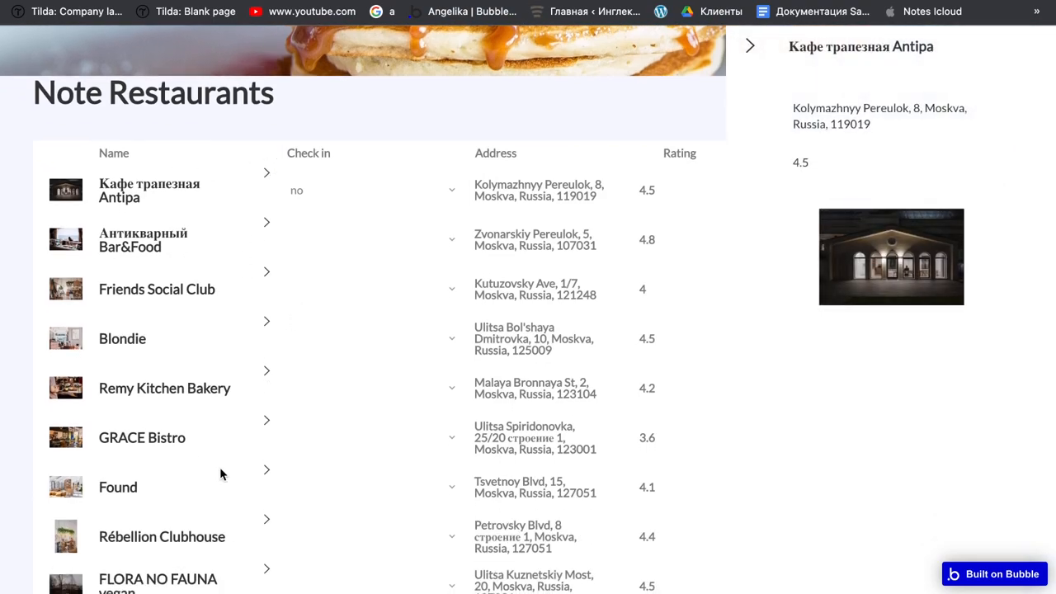
scroll(up, 3)
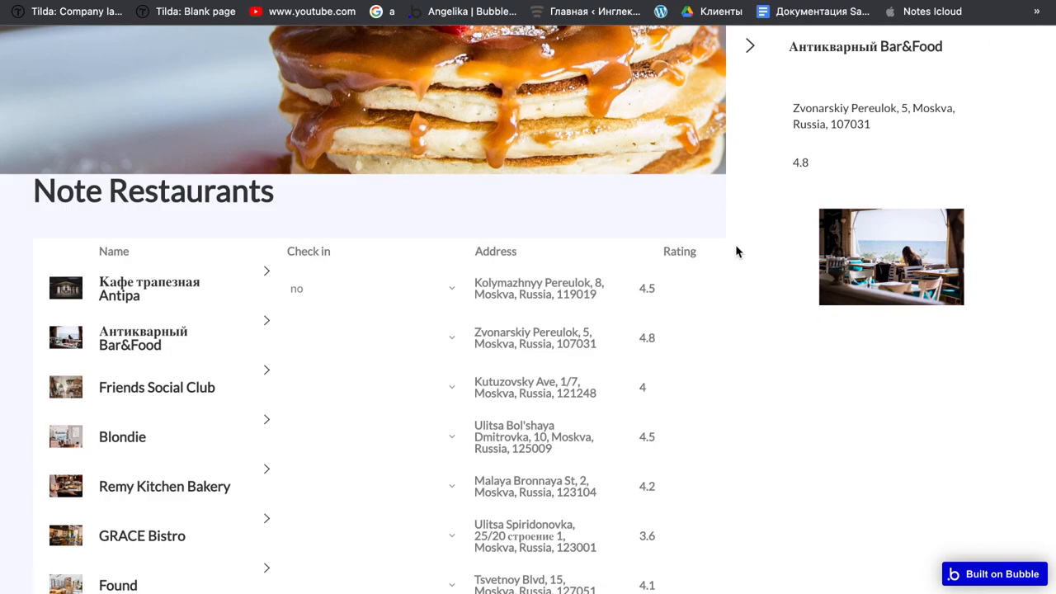
mouse_move(343, 314)
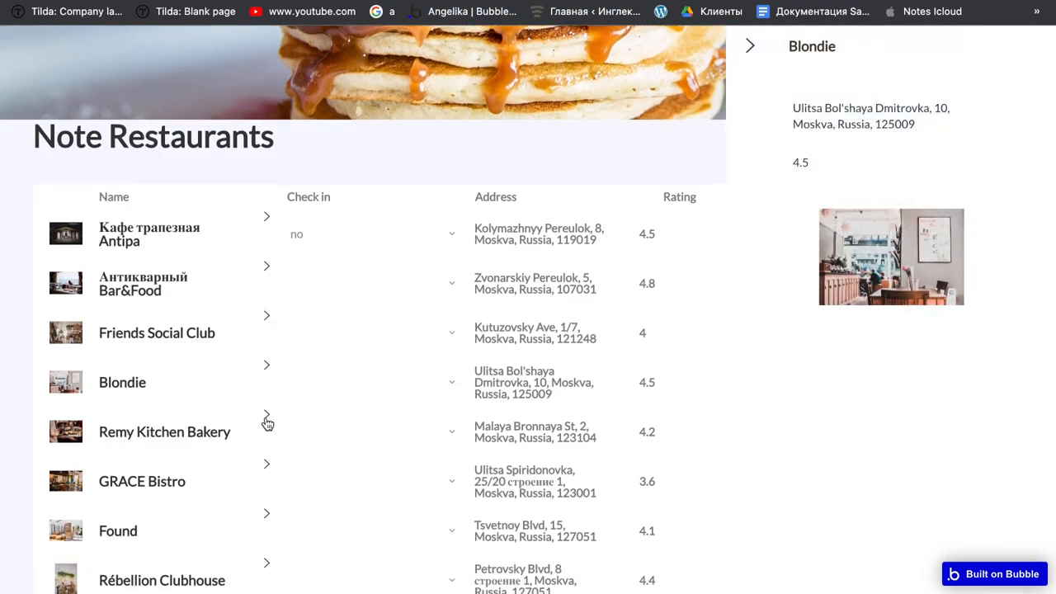
click(266, 415)
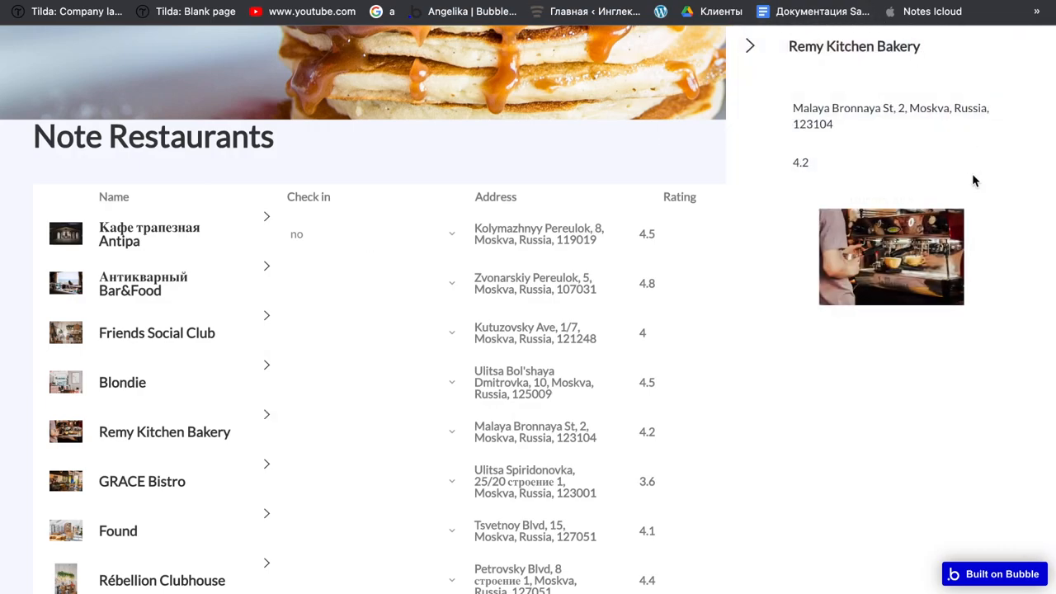
mouse_move(4, 229)
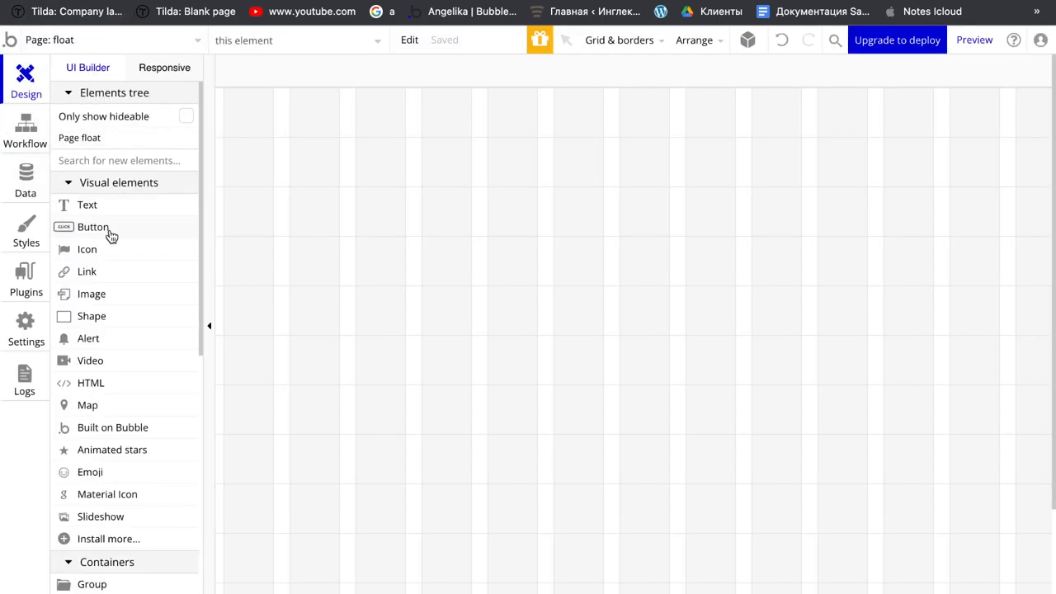
click(27, 178)
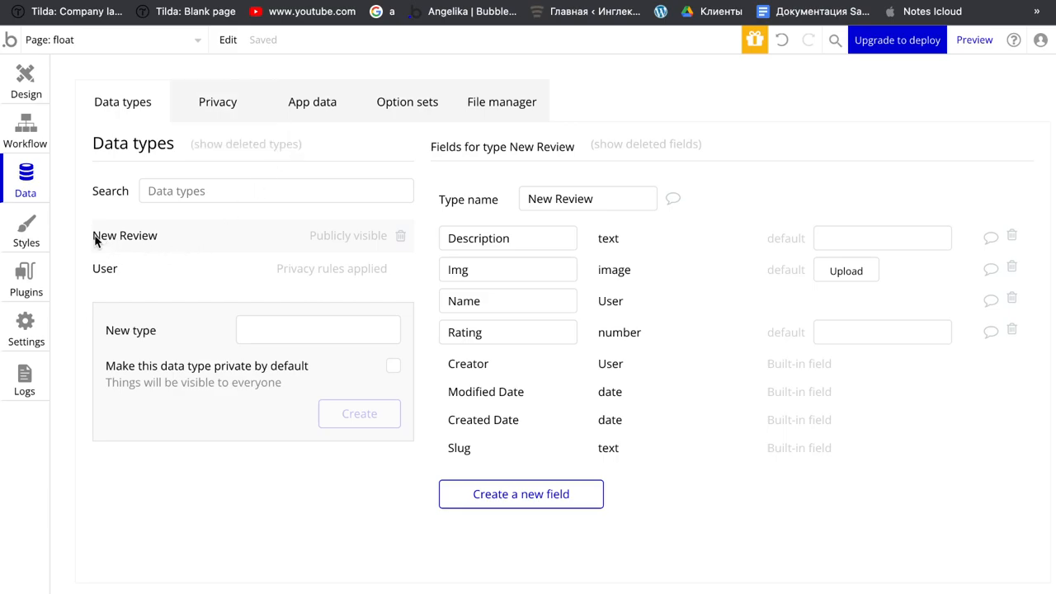
mouse_move(531, 230)
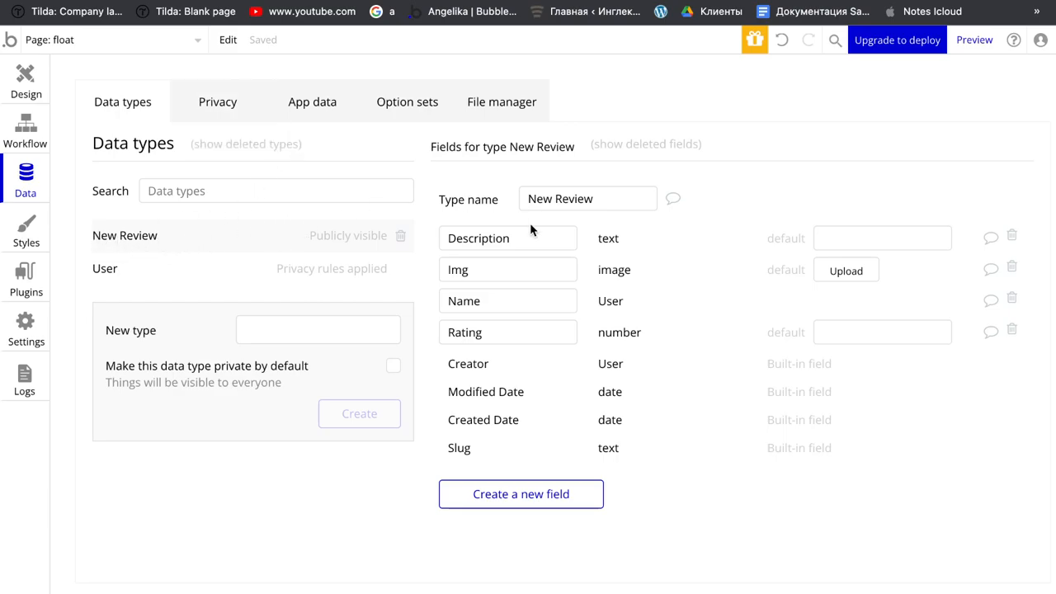
mouse_move(669, 242)
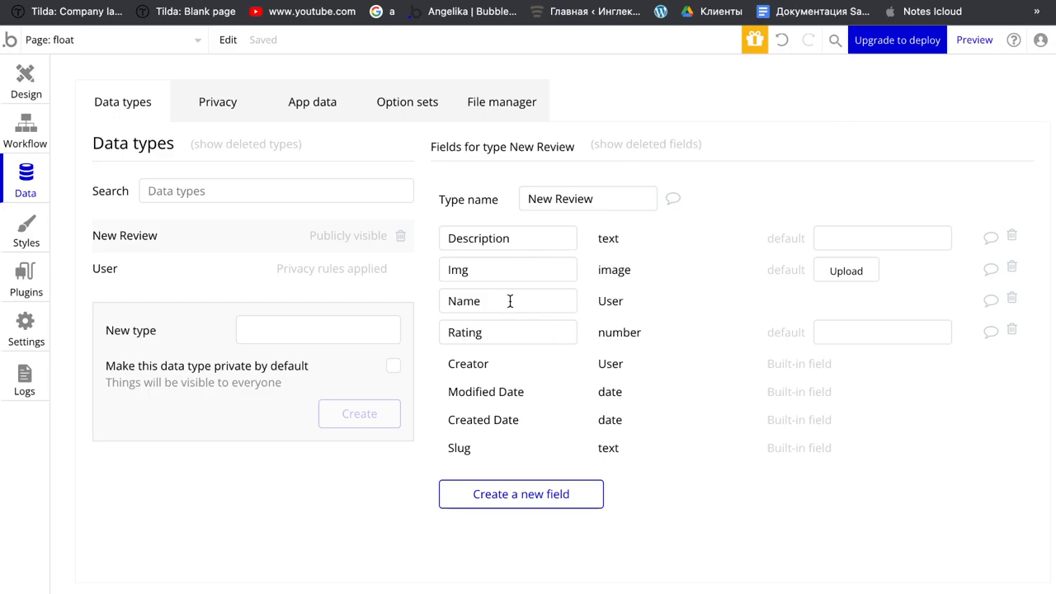
mouse_move(601, 311)
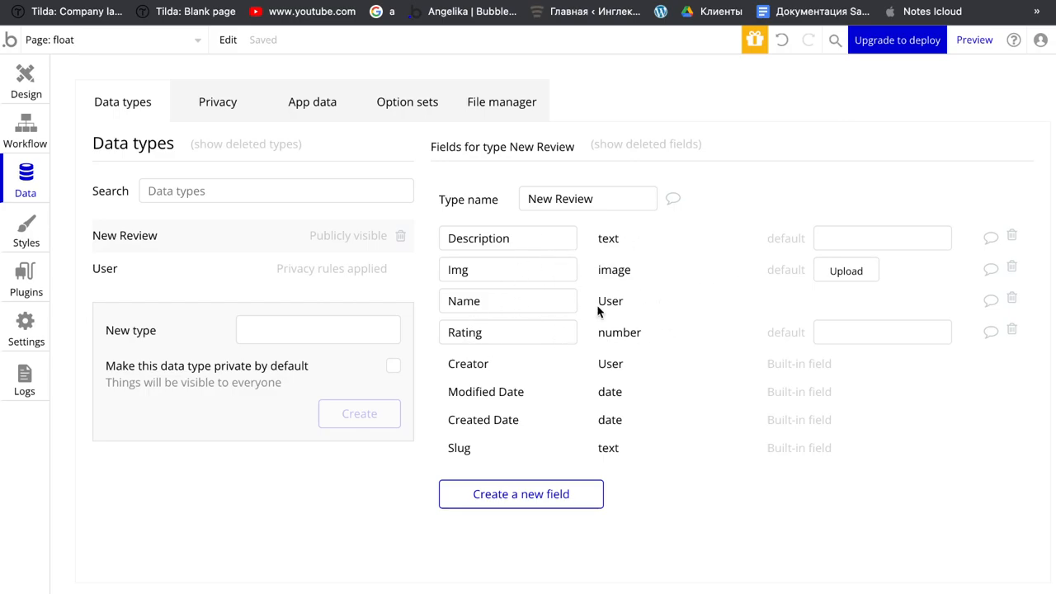
click(25, 79)
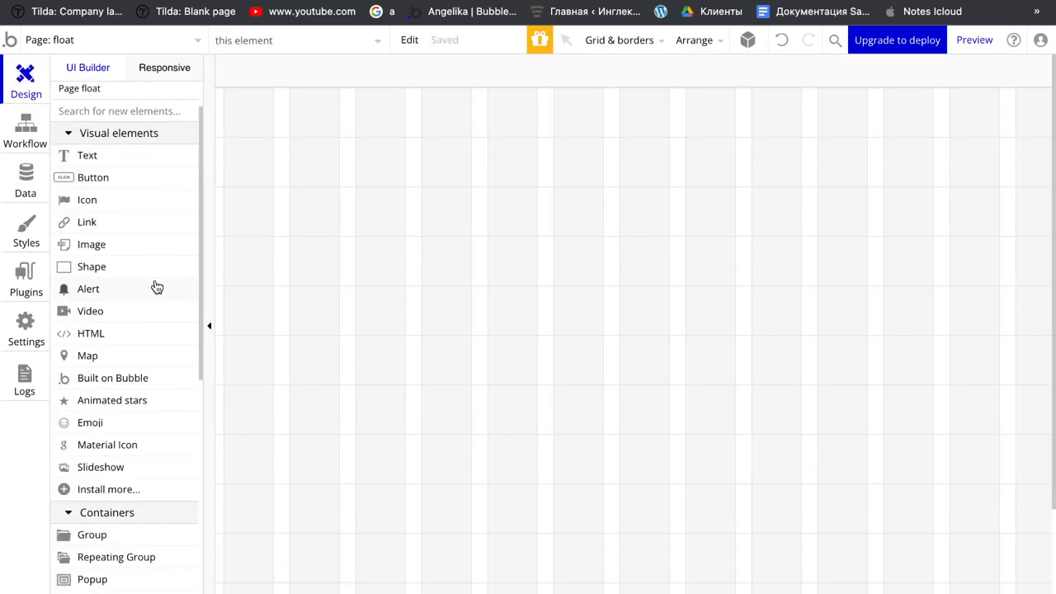
Give the repeating group content type New Review, sourced by a search for all New Reviews.
scroll(down, 3)
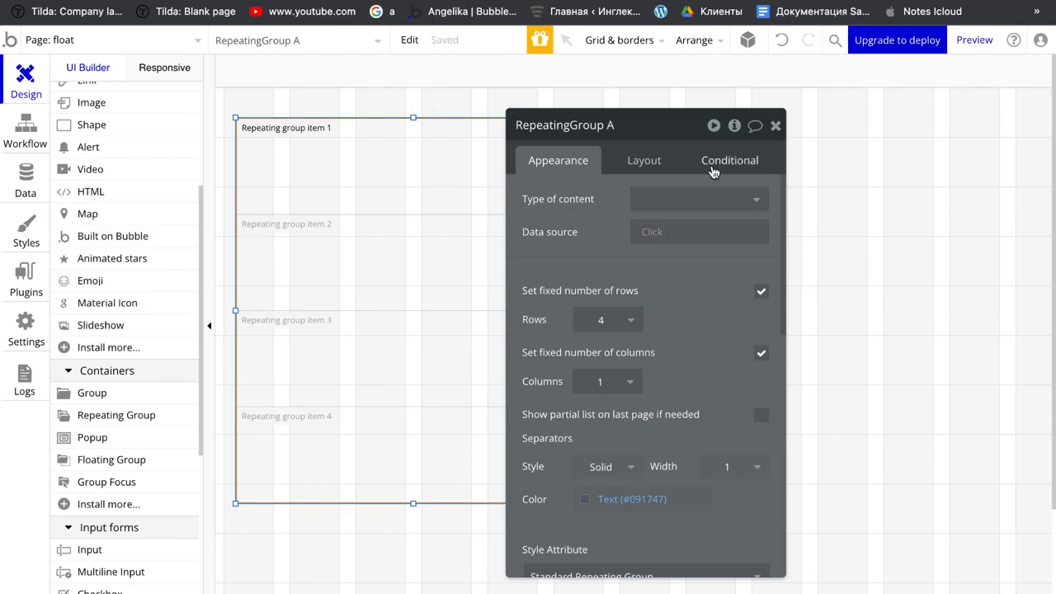
click(696, 198)
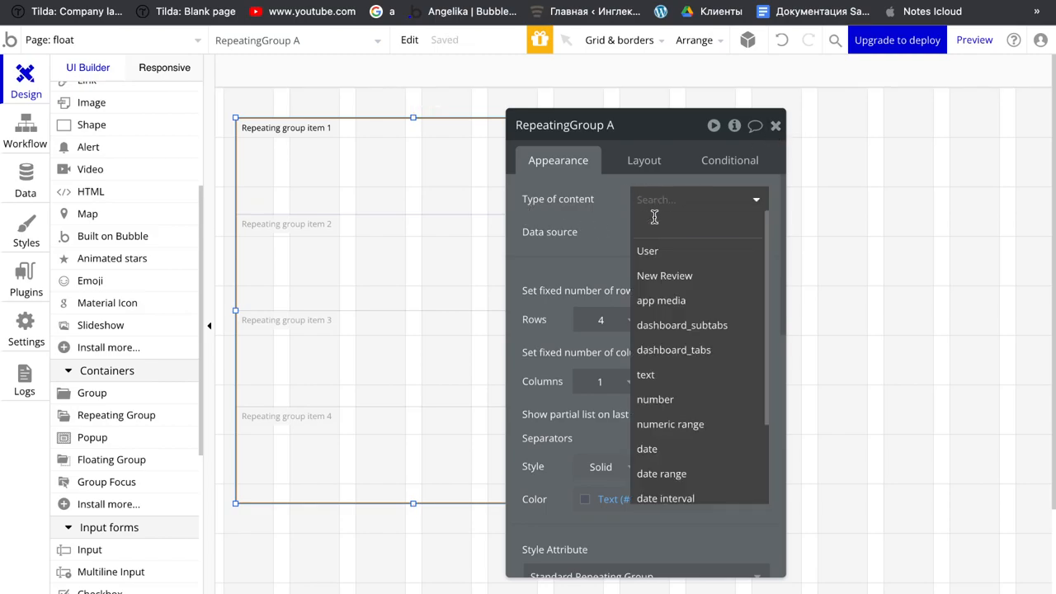
click(663, 275)
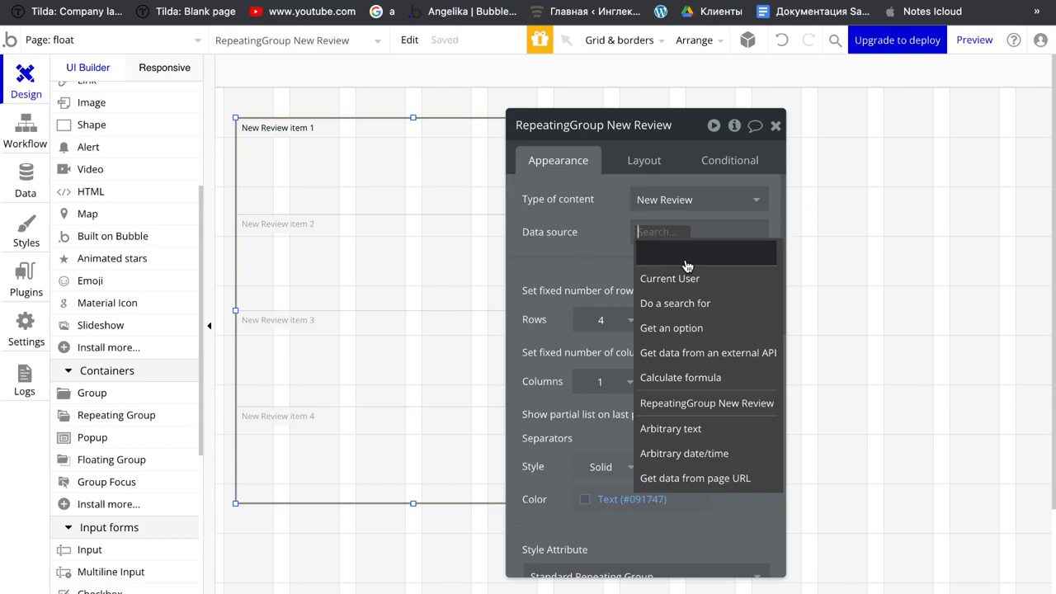
click(675, 303)
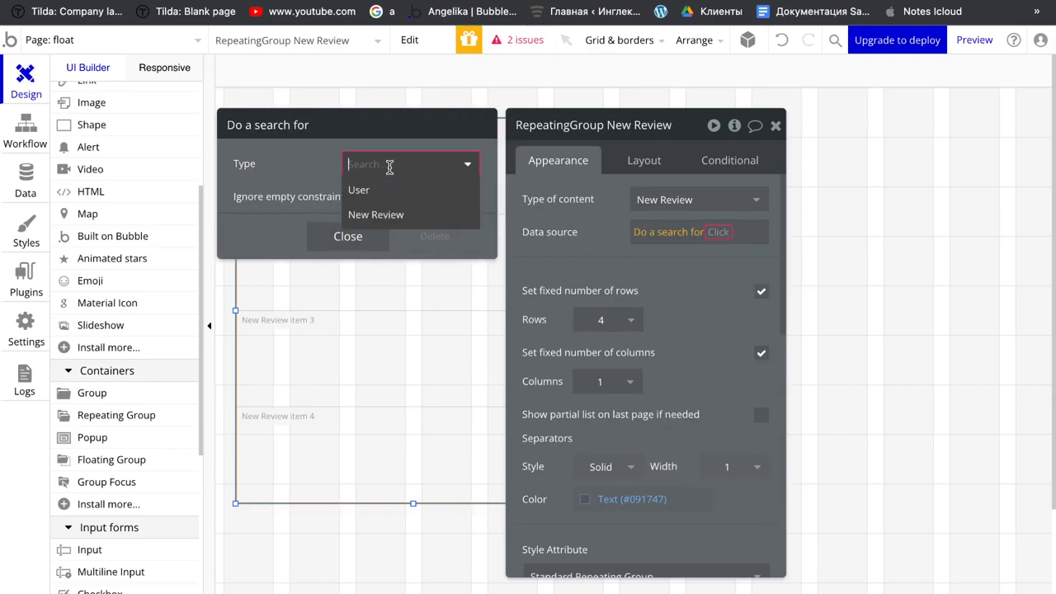
click(376, 215)
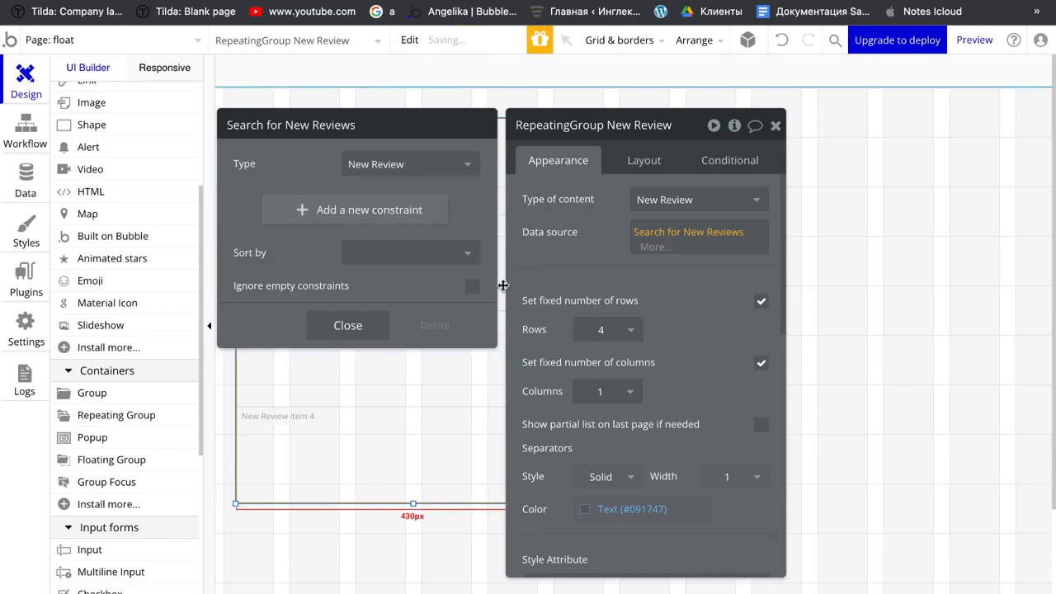
click(346, 323)
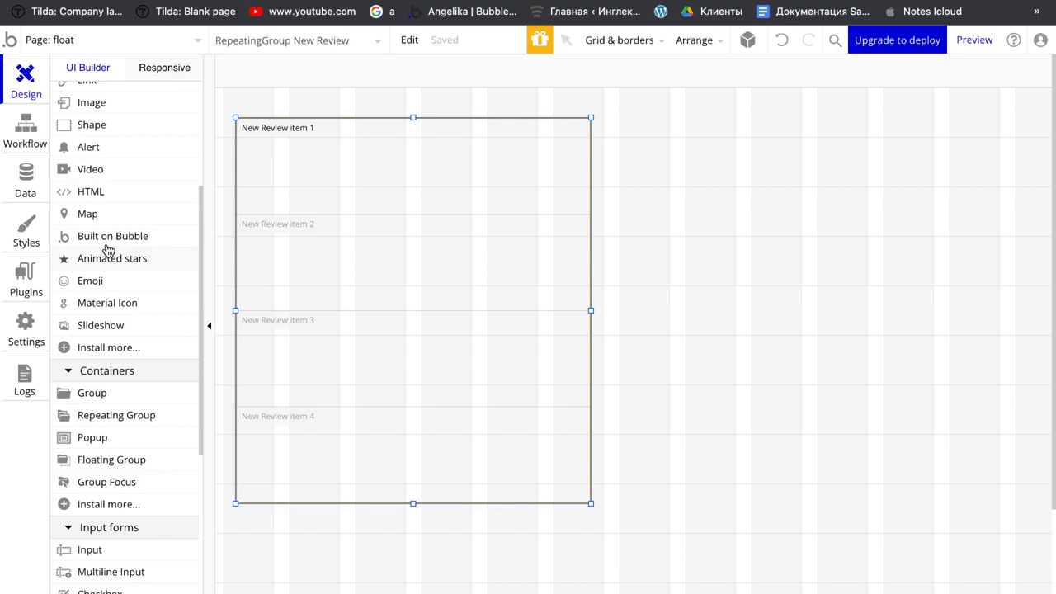
mouse_move(109, 322)
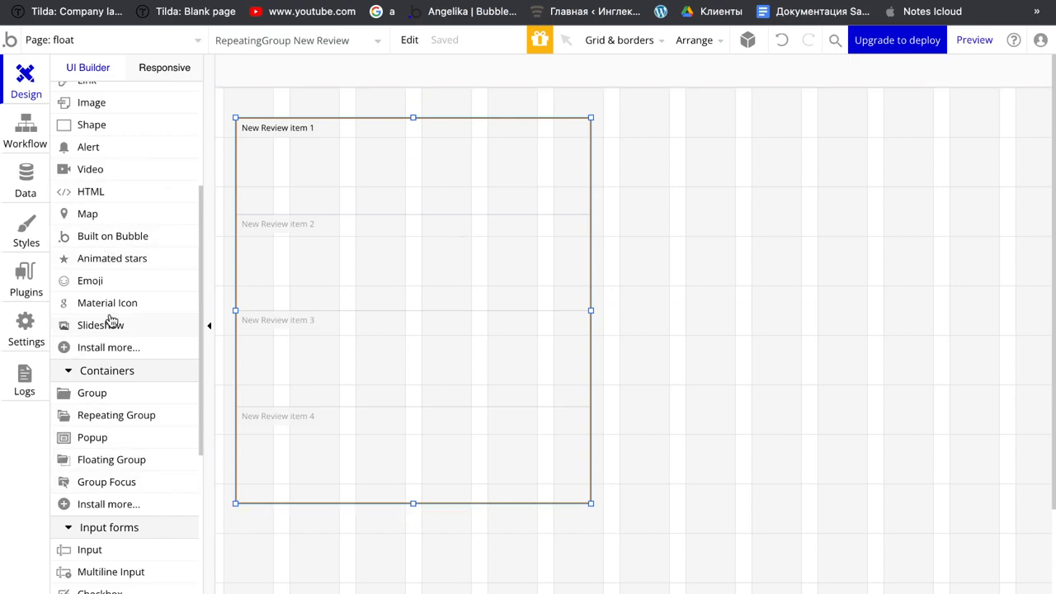
scroll(down, 3)
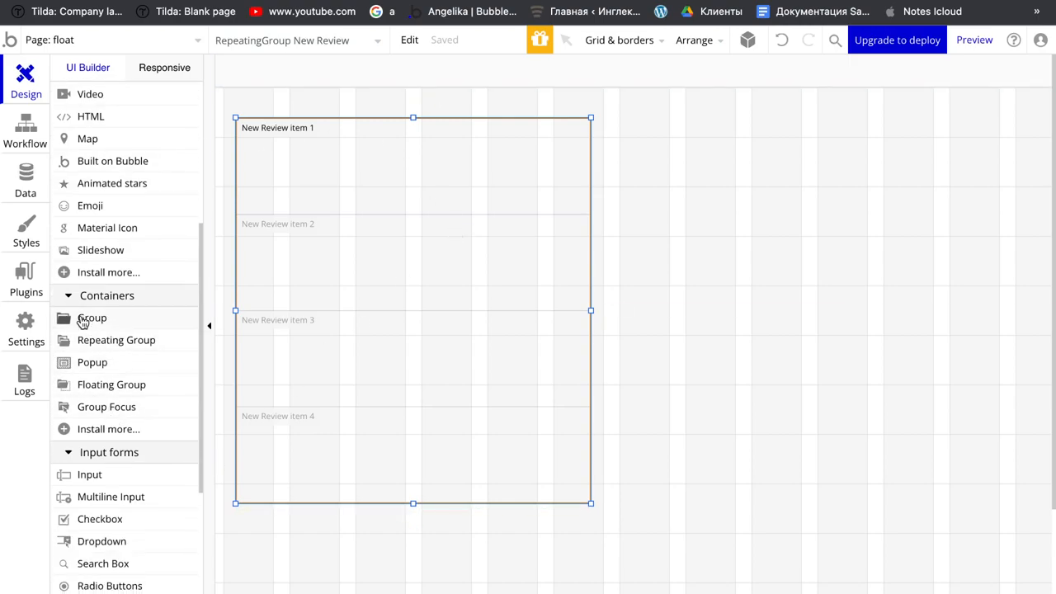
Add a group in the cell typed New Review with the current cell's New Review as data source.
click(93, 317)
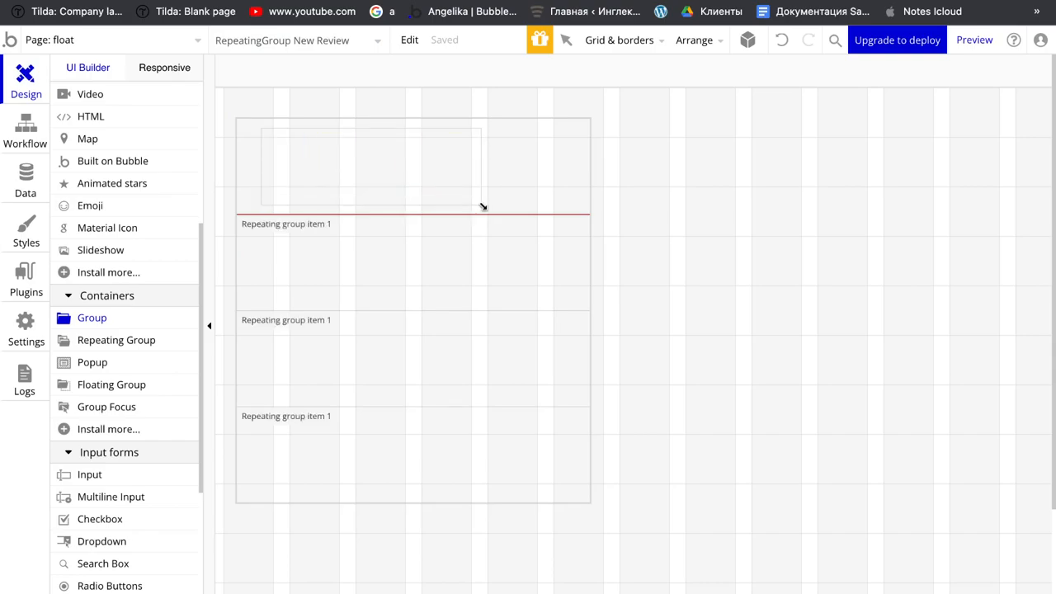
click(372, 165)
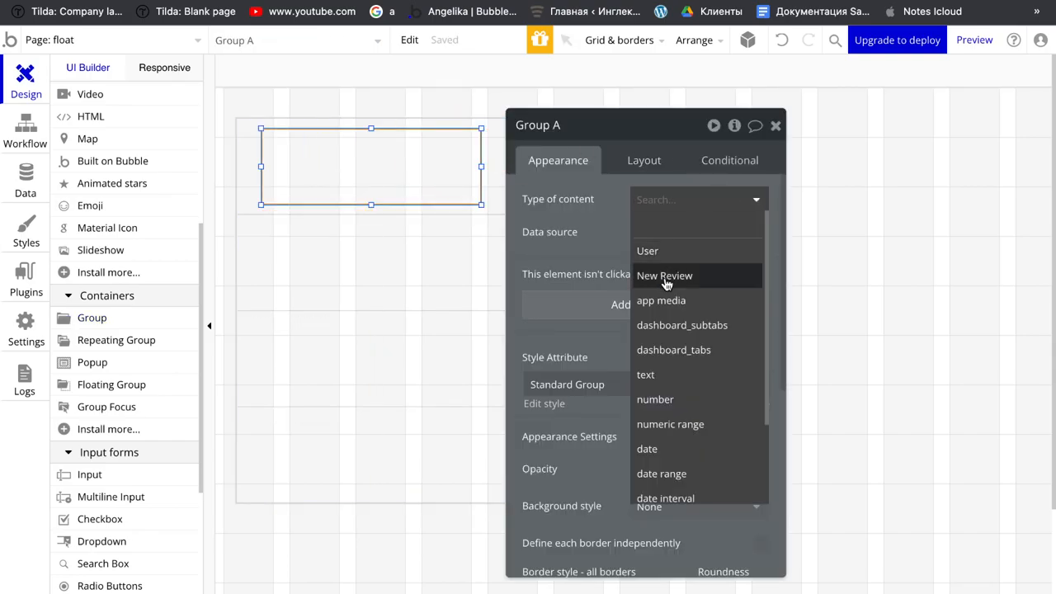
click(663, 276)
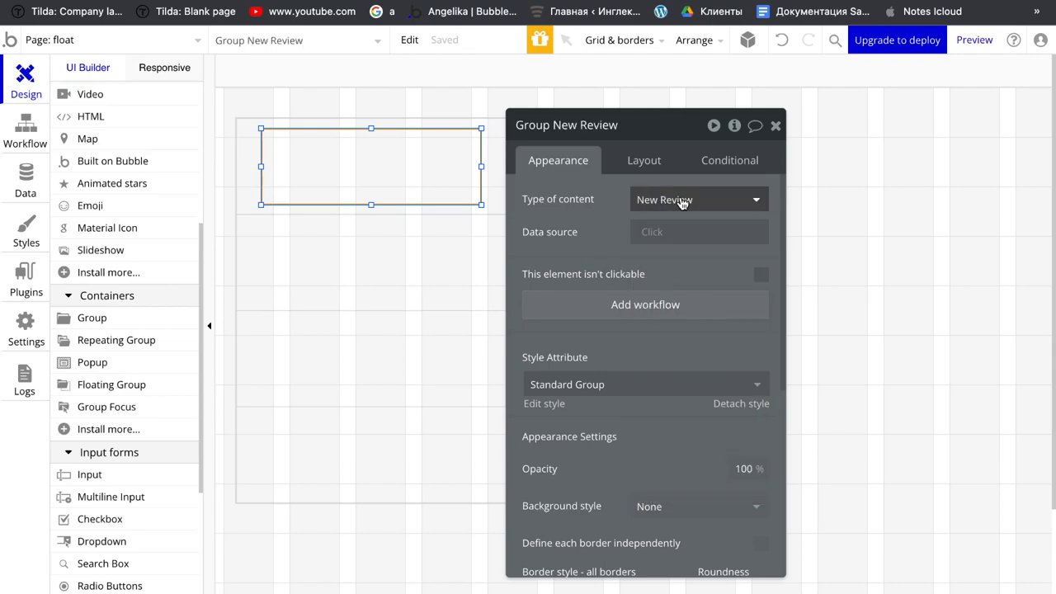
click(699, 231)
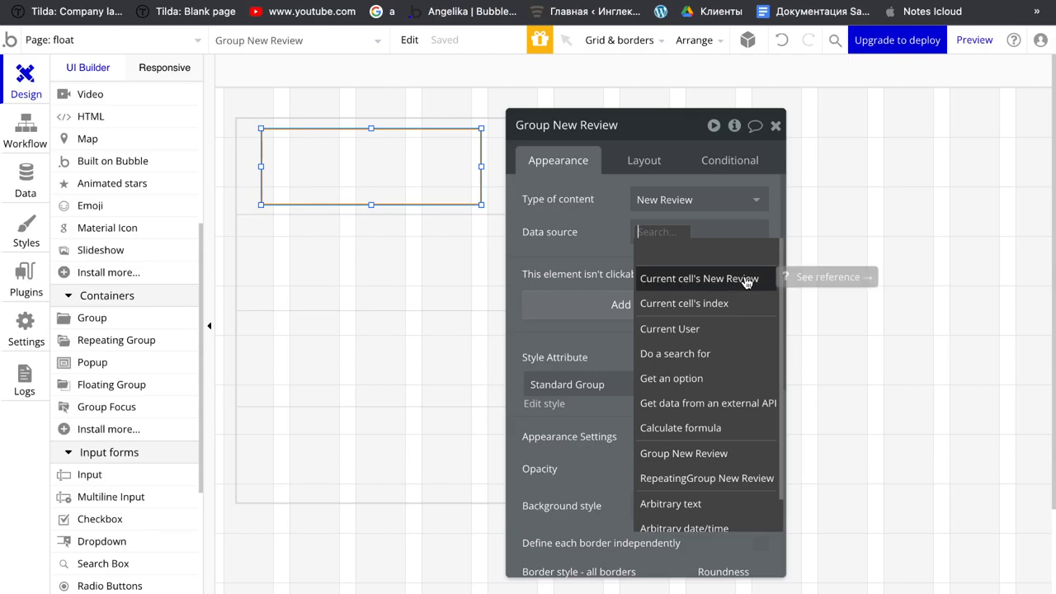
click(697, 277)
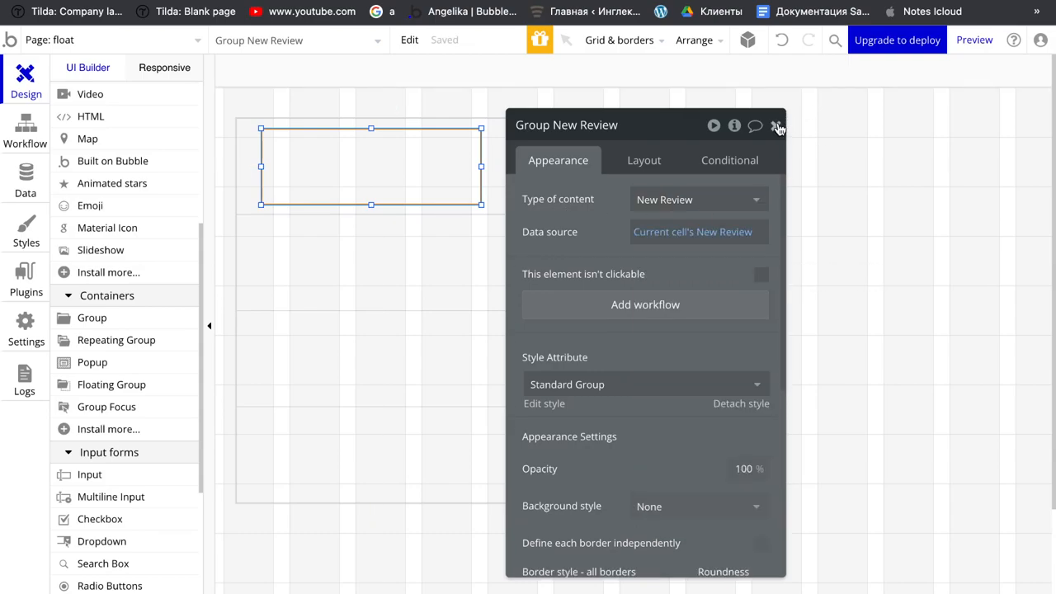
click(775, 125)
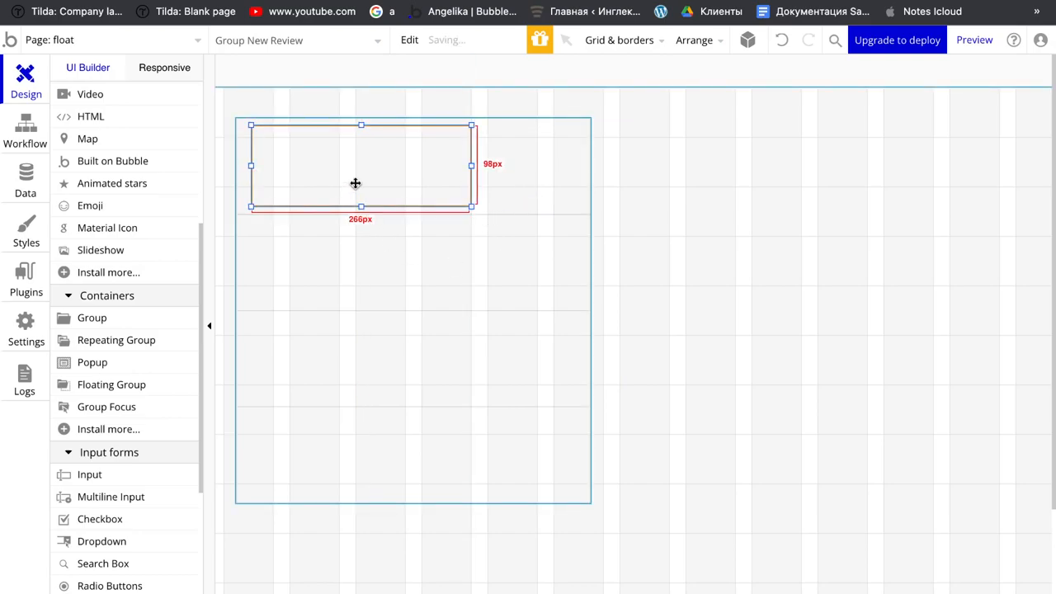
scroll(down, 3)
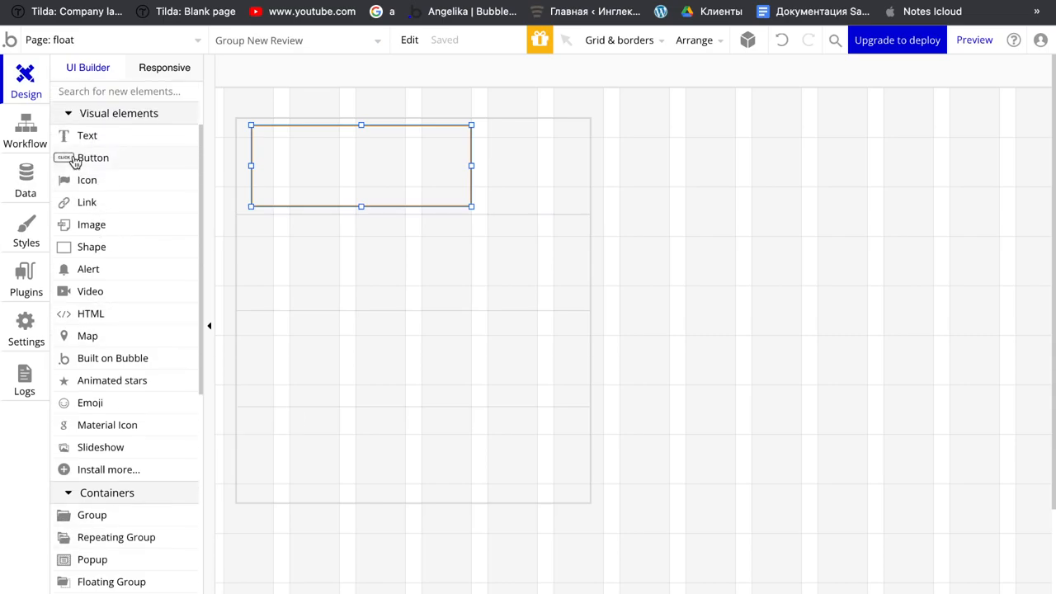
Add a text element showing the parent group's New Review description via dynamic data.
click(86, 135)
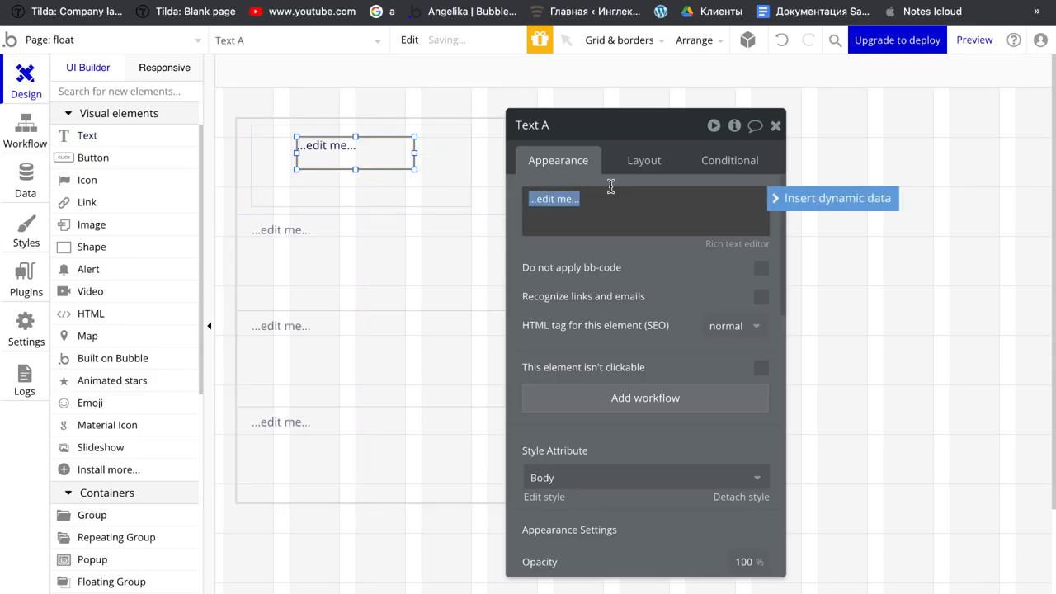
click(837, 198)
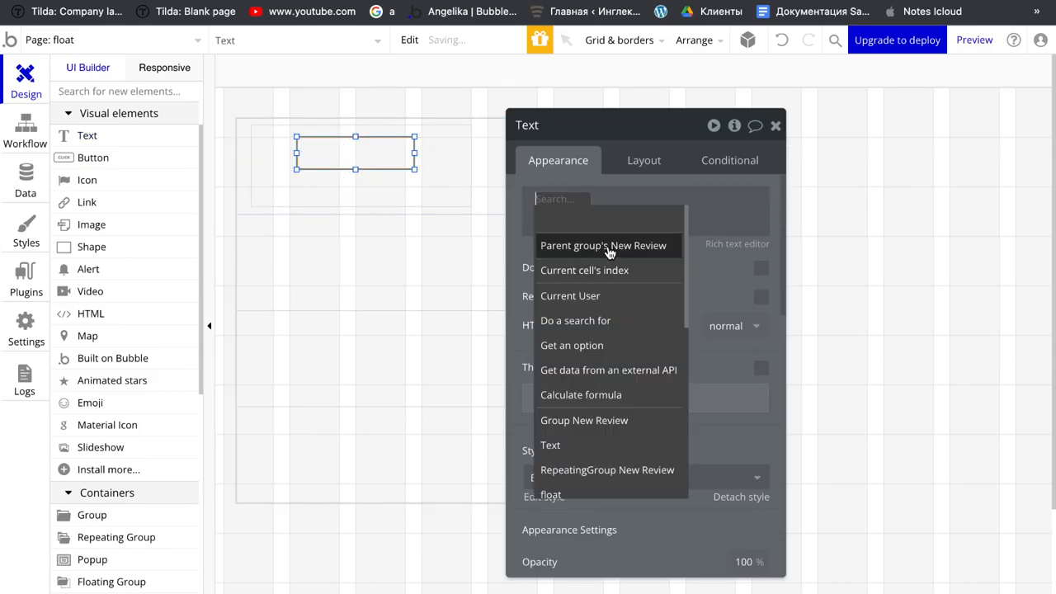
click(602, 244)
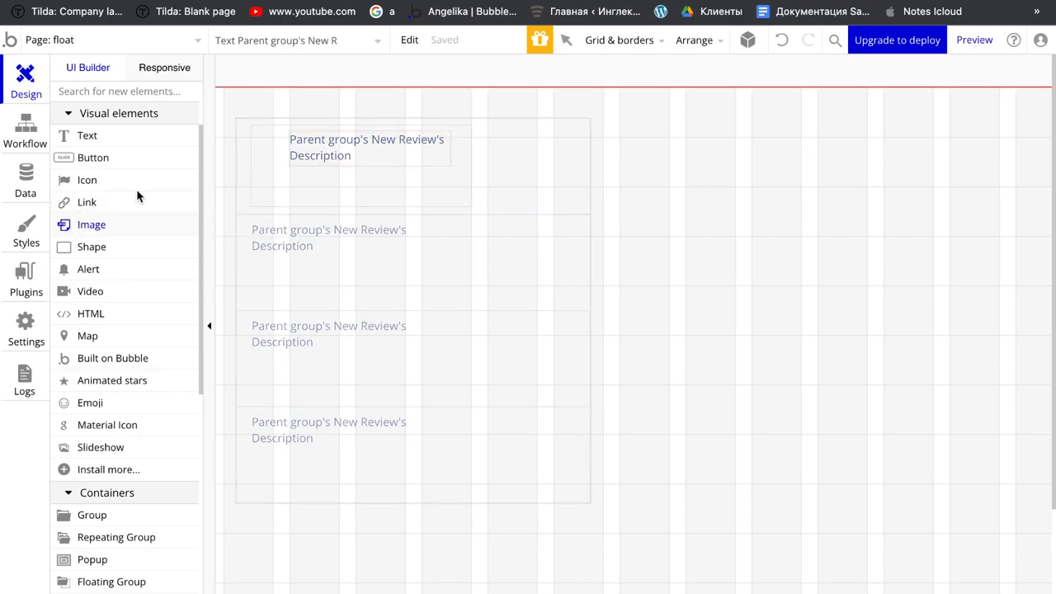
Place an image in the group with dynamic source the parent group's New Review picture.
drag(293, 173, 376, 198)
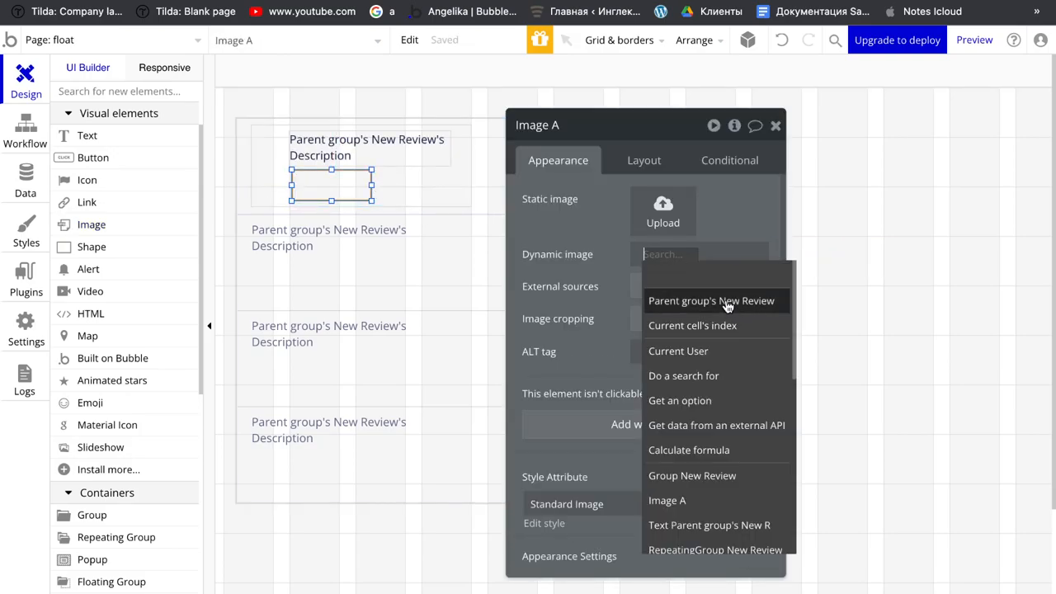
click(711, 300)
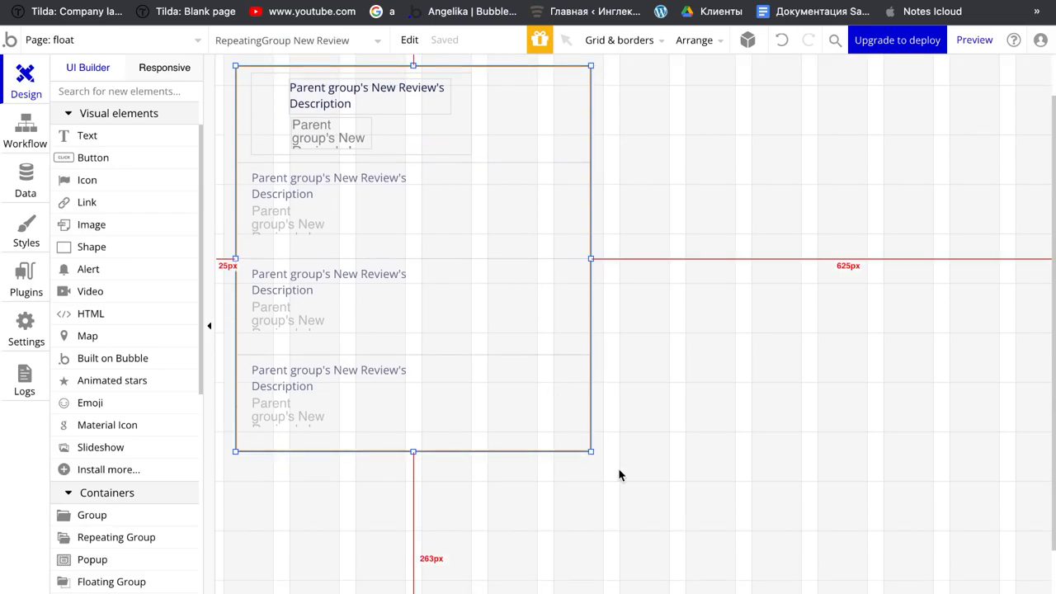
Reposition and resize the review group and its image so text and picture fit the cell.
drag(591, 452, 630, 536)
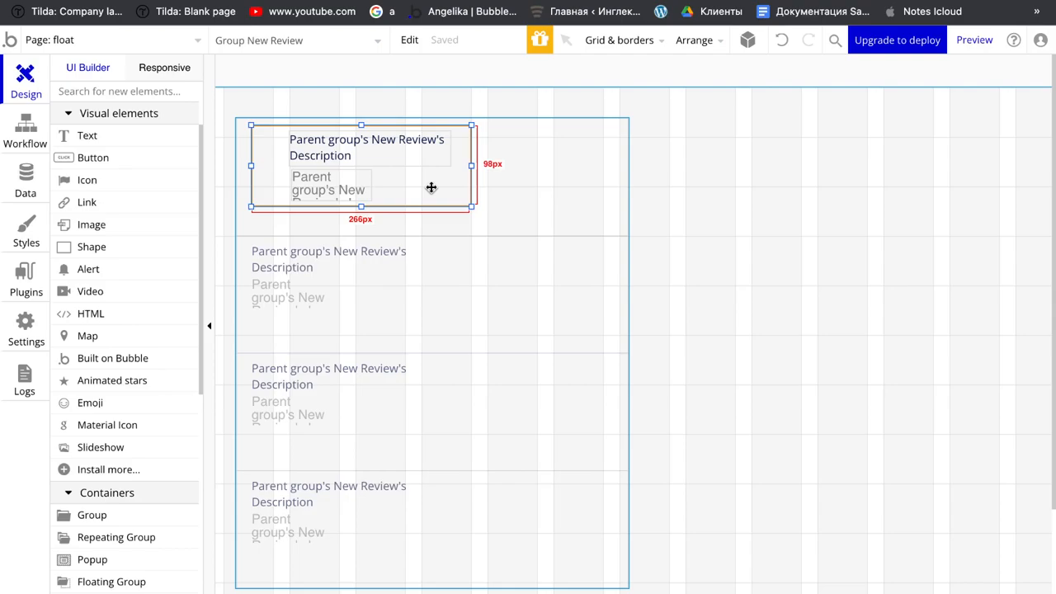
drag(471, 207, 472, 236)
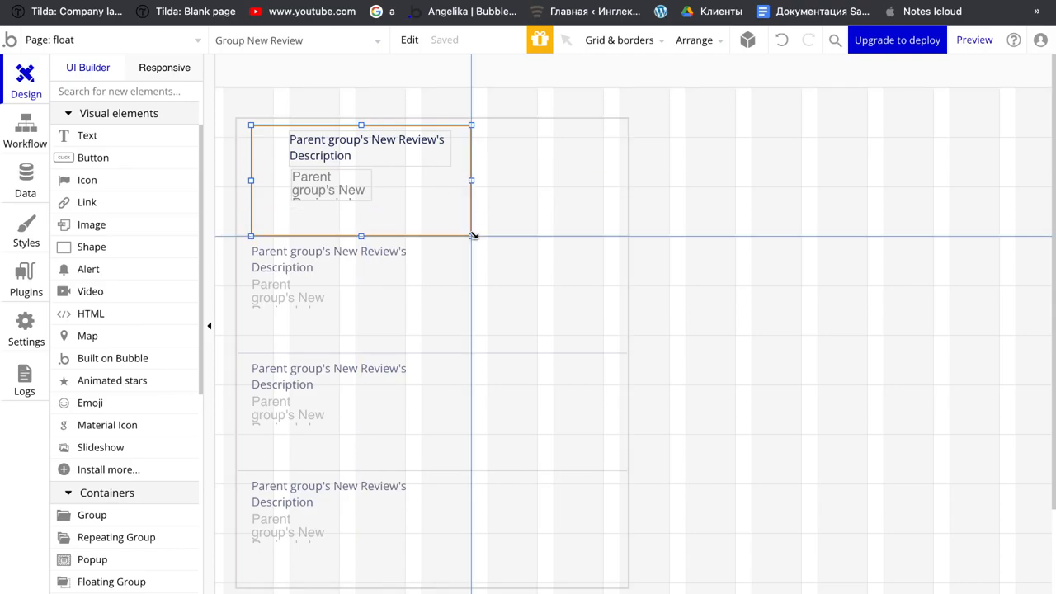
click(328, 190)
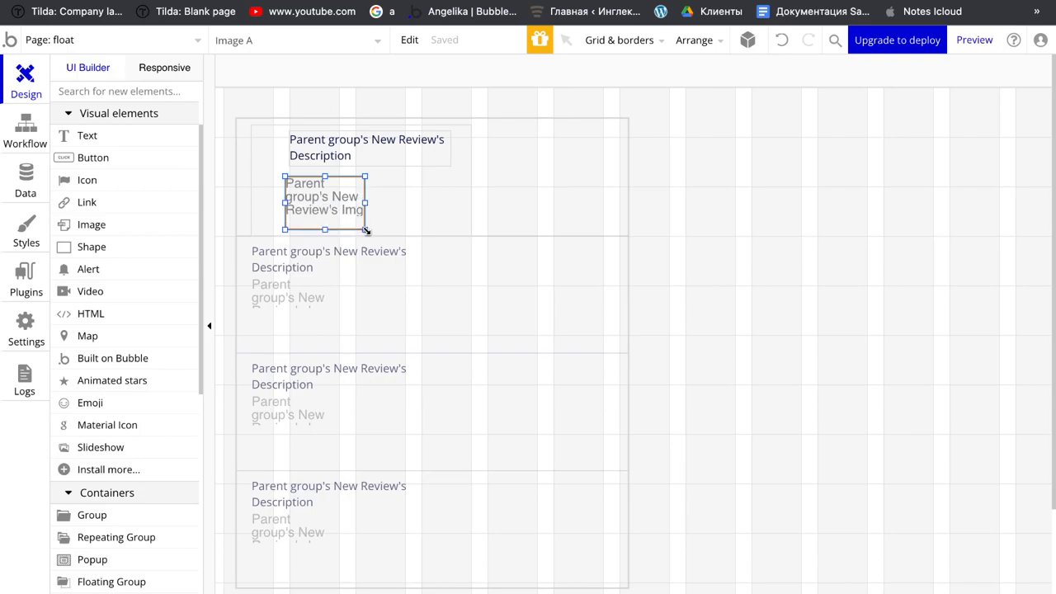
click(366, 147)
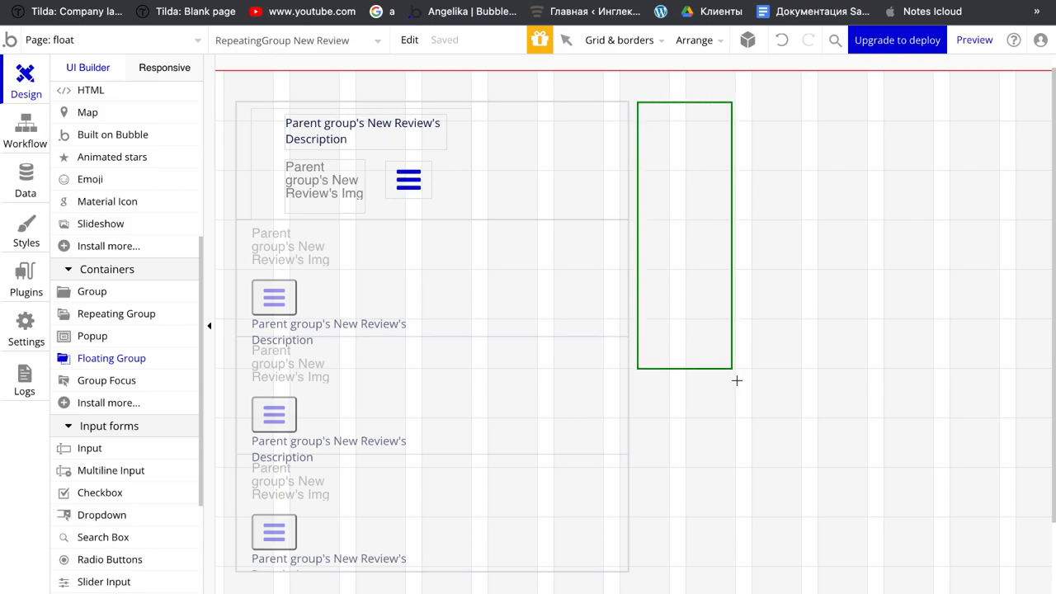
Draw a floating group right of the list, floating Top/Right with pale pink background #F4D2D2.
drag(732, 373, 990, 569)
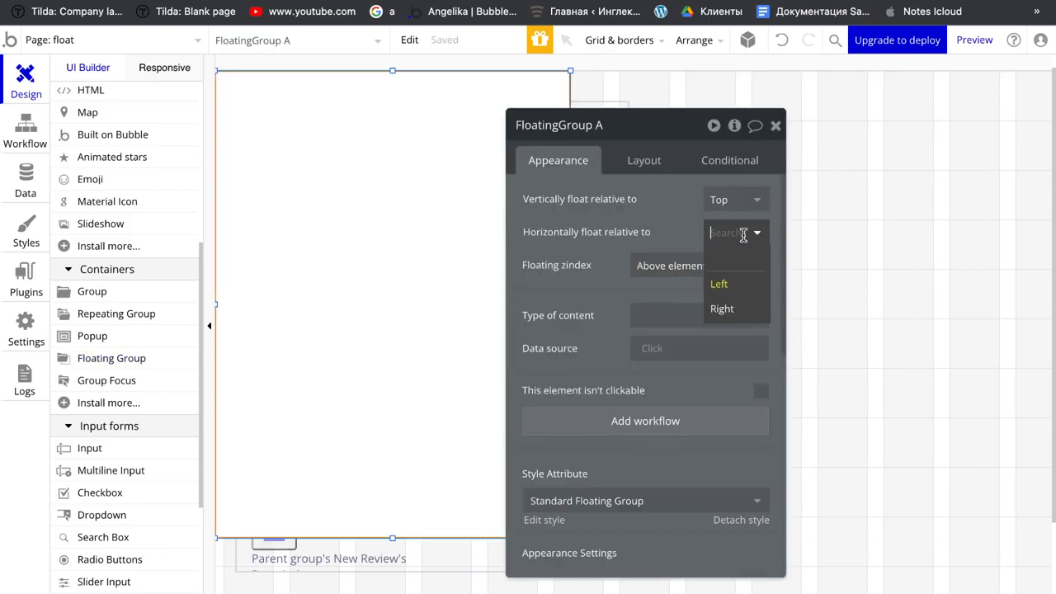
click(722, 309)
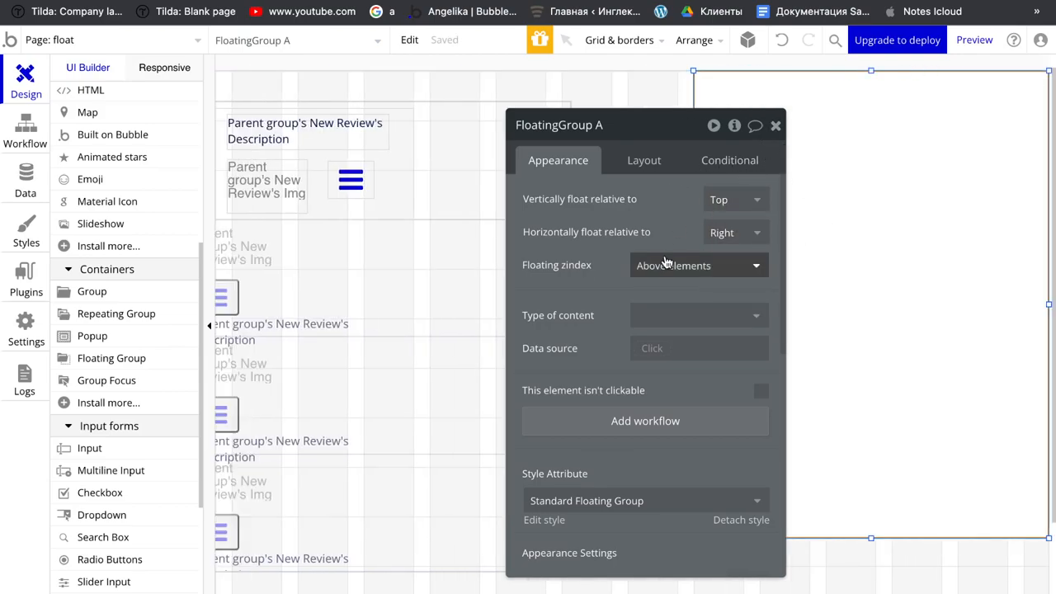
scroll(down, 3)
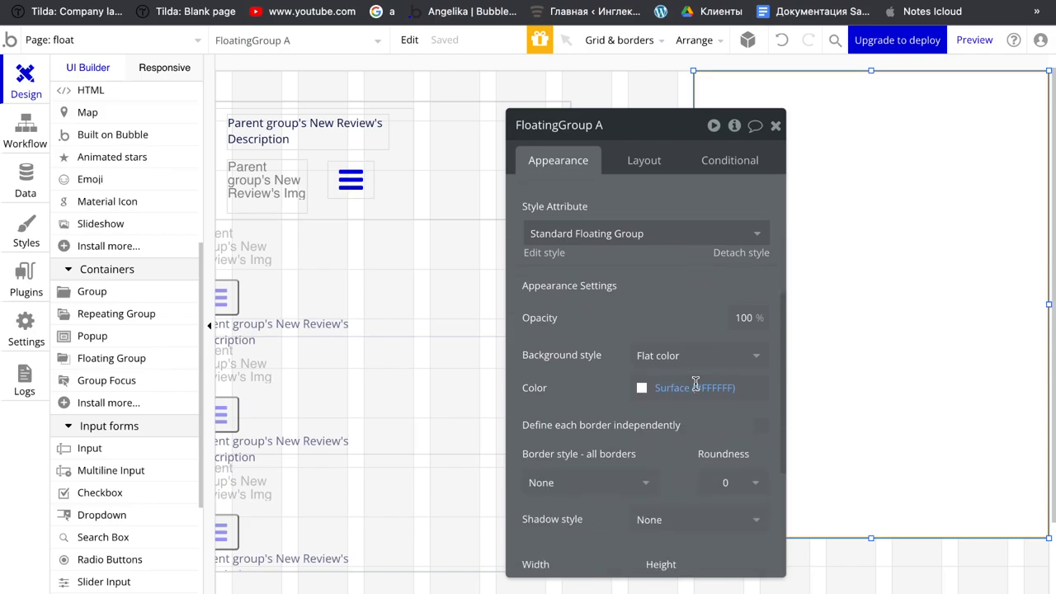
click(641, 387)
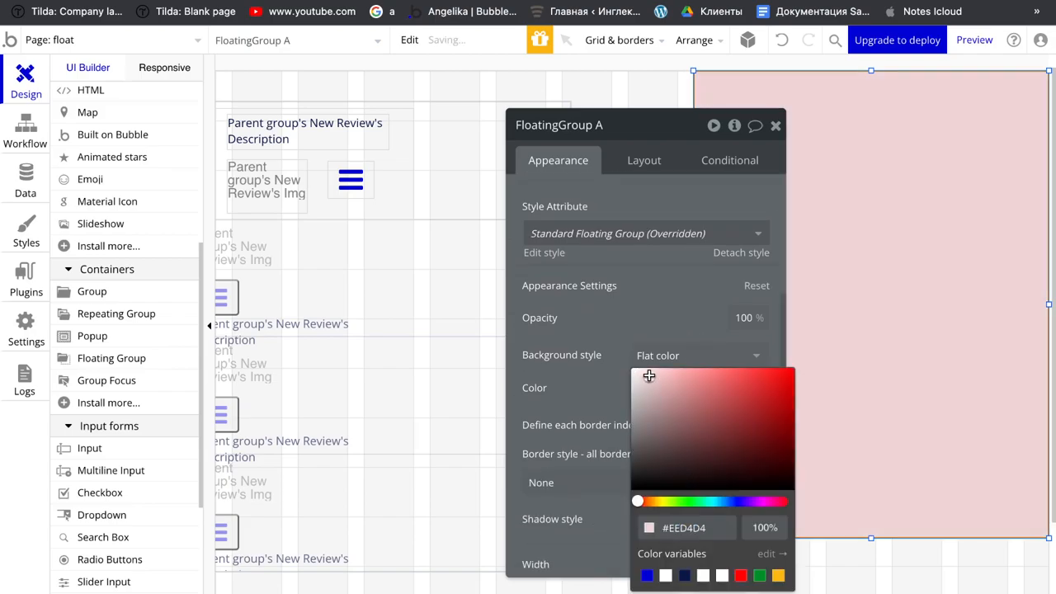
click(650, 376)
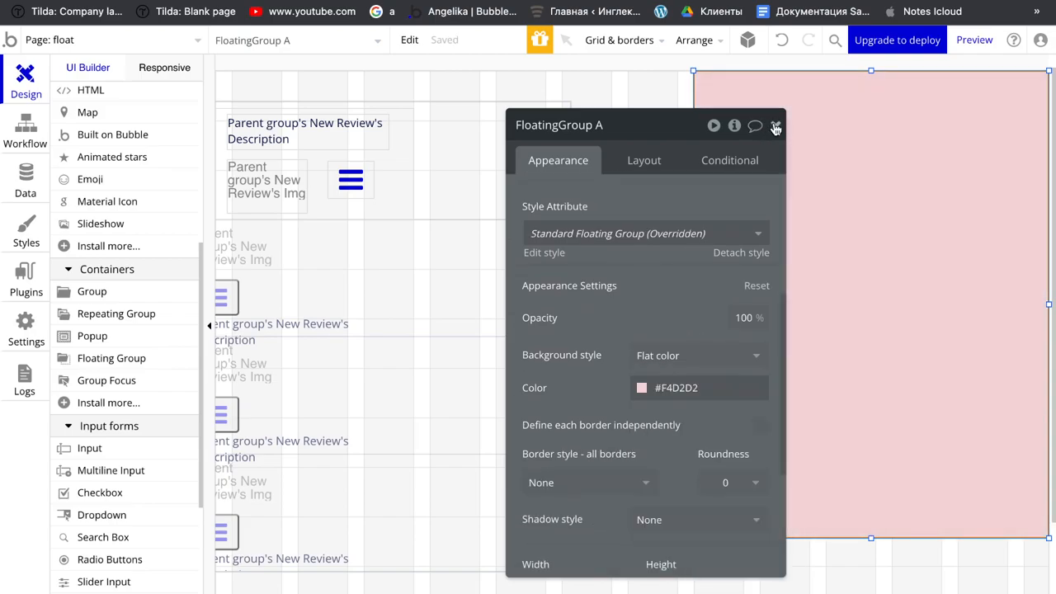
click(776, 125)
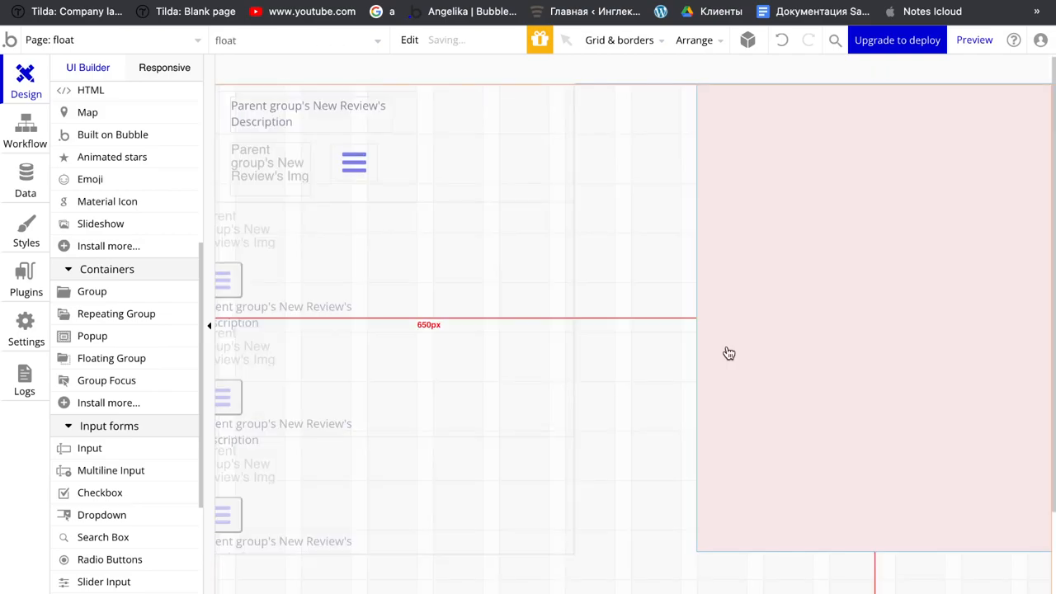
click(873, 317)
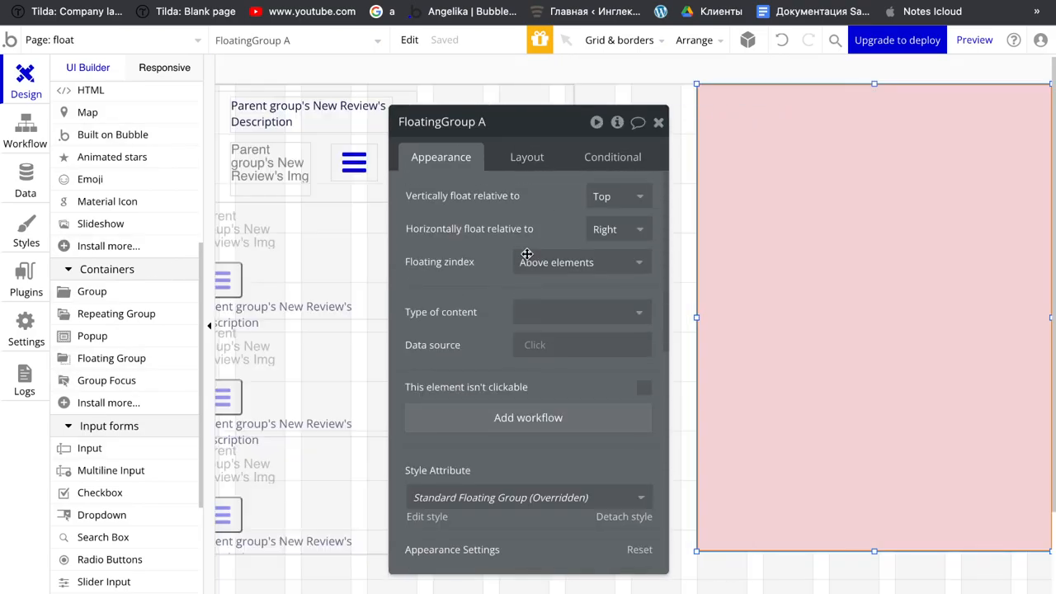
Type the floating group as New Review, sourced from the first item of a New Review search ignoring empty constraints.
click(580, 312)
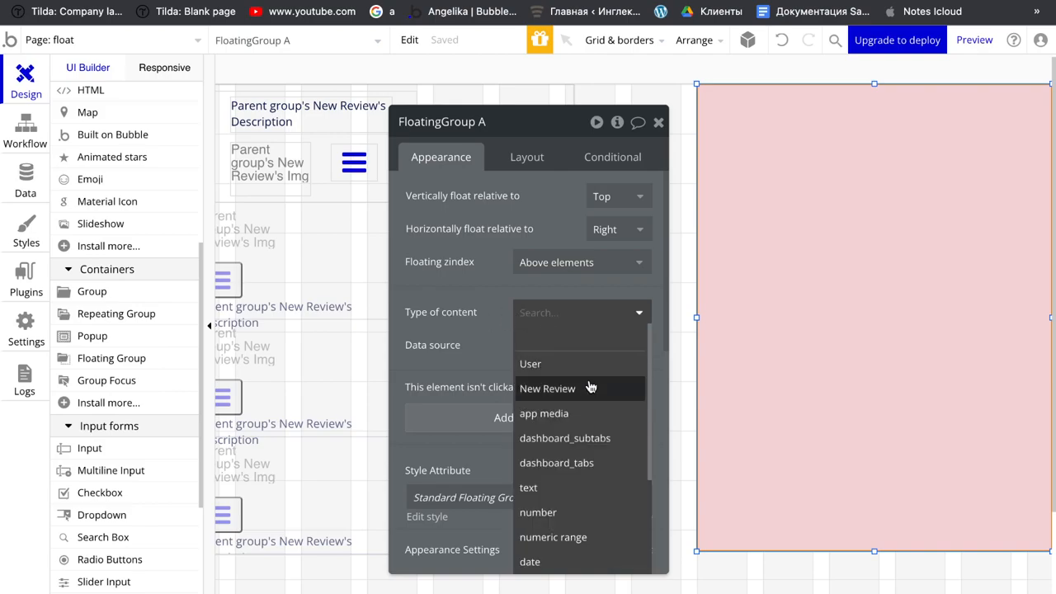
click(547, 389)
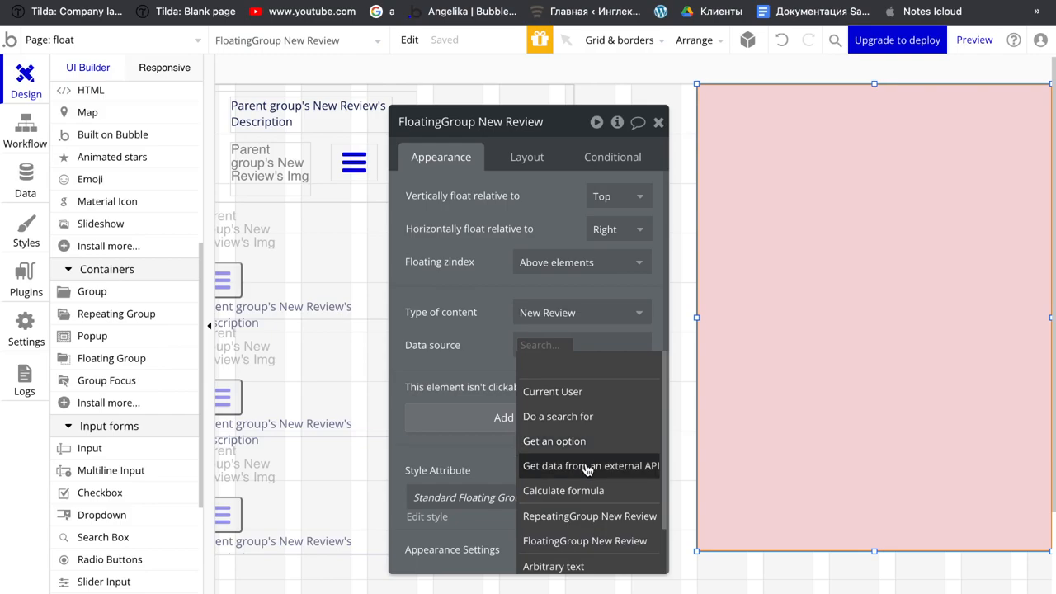
click(558, 416)
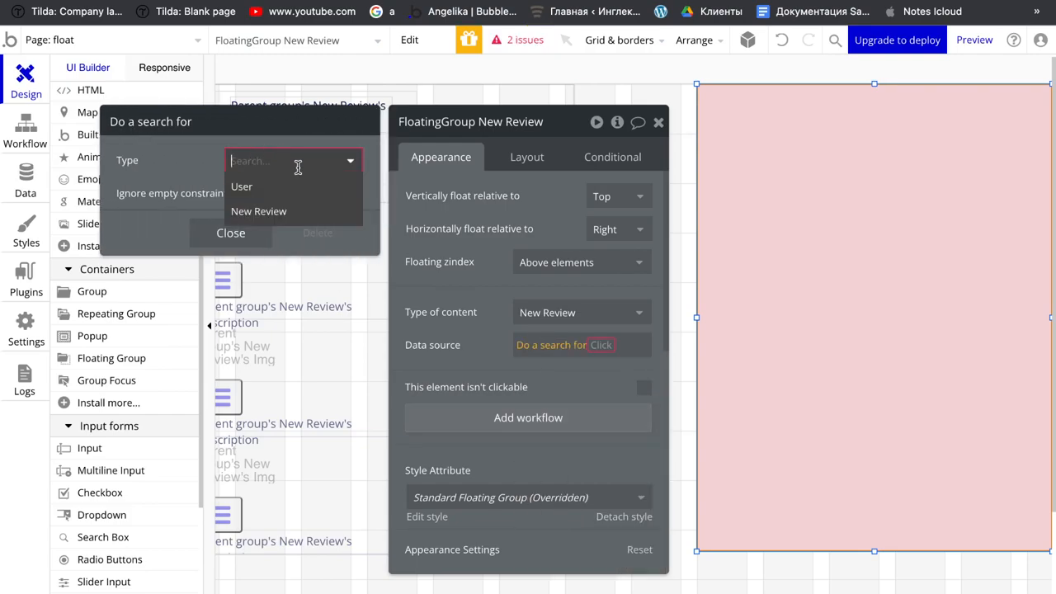
click(257, 211)
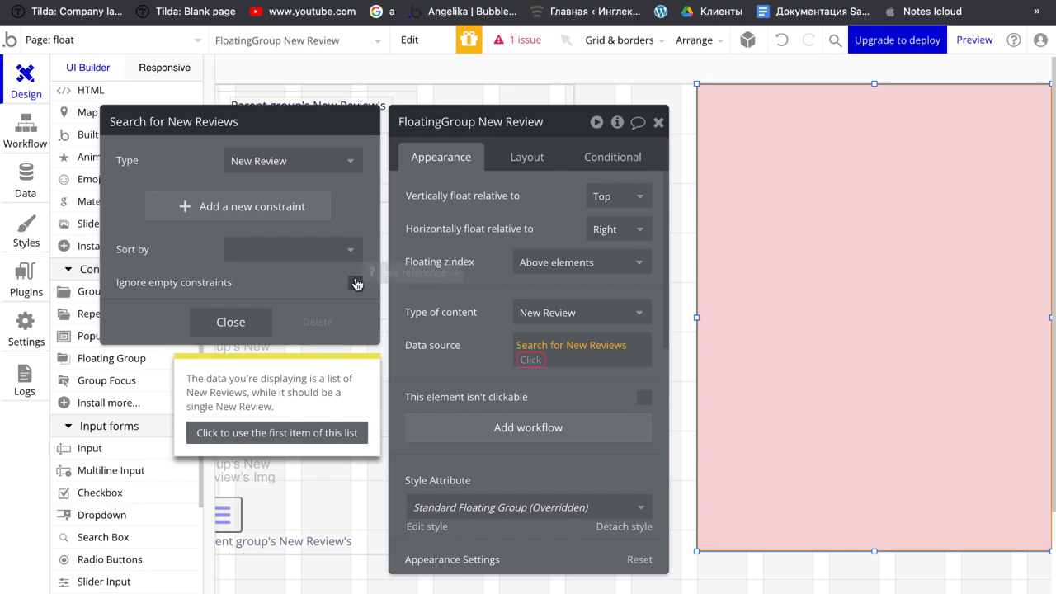
click(355, 282)
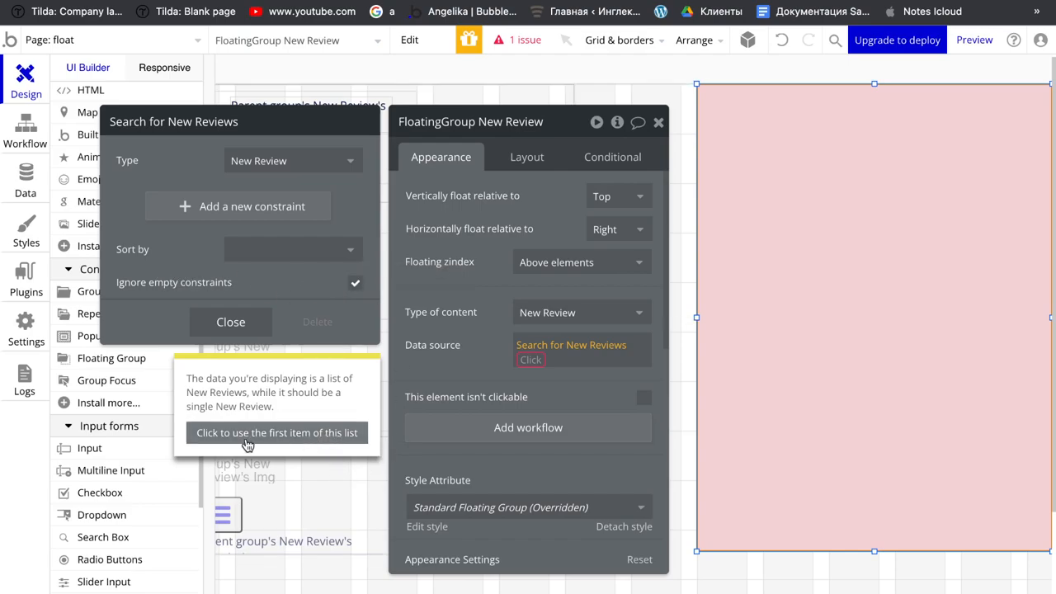
click(276, 432)
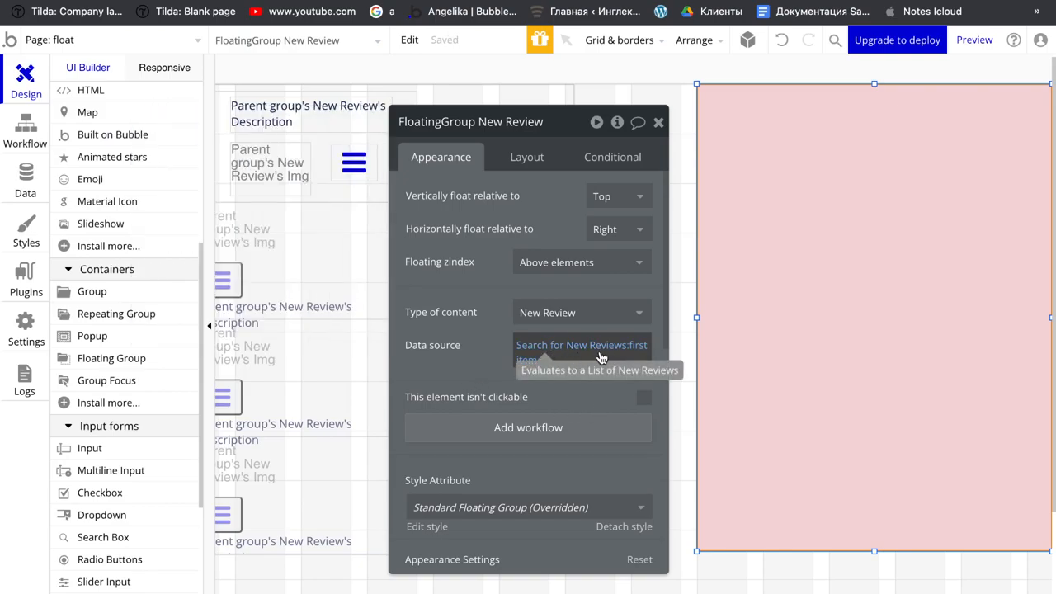
click(658, 122)
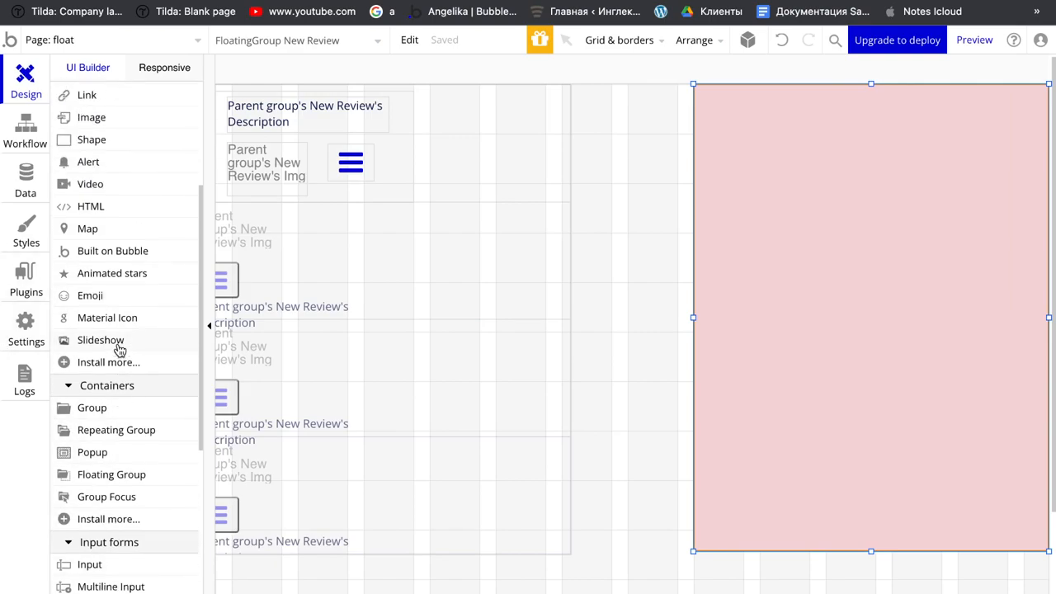
Add a text in the floating group showing the parent group's New Review Description.
click(304, 112)
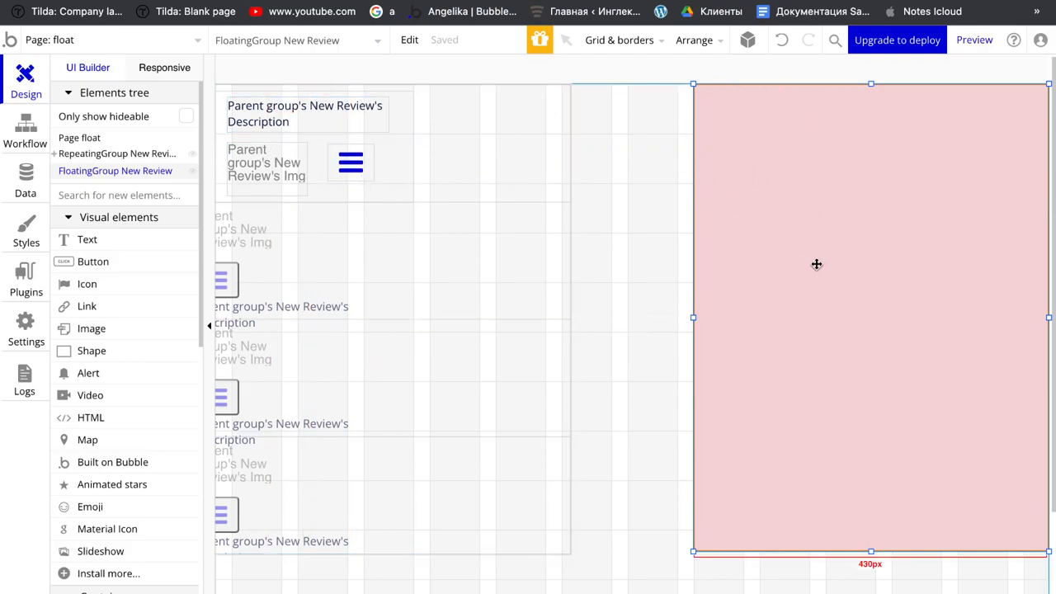
mouse_move(13, 237)
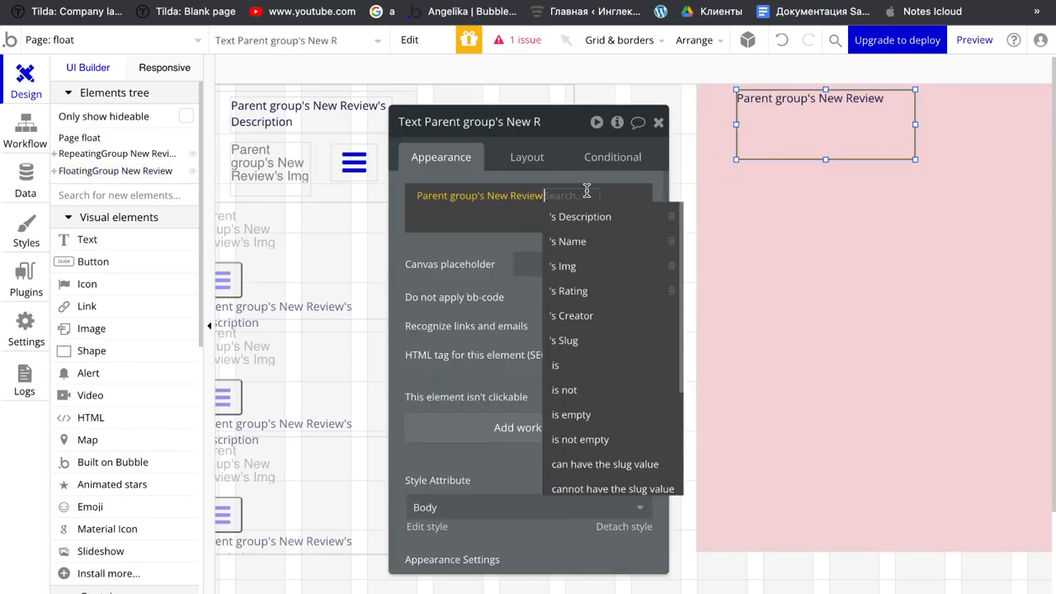
click(580, 216)
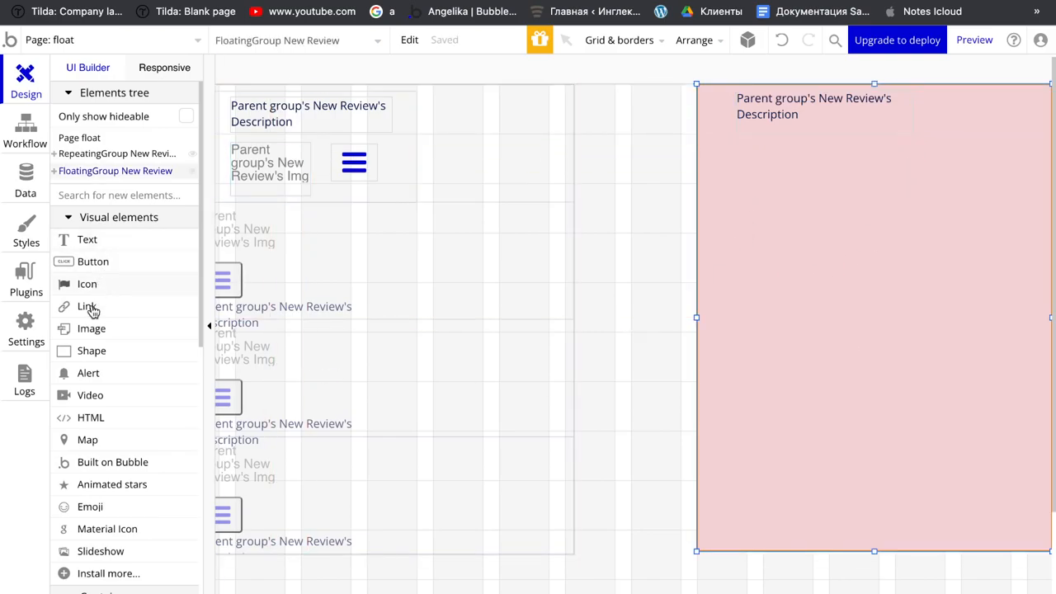
Add an image in the floating group with dynamic source Parent group's New Review's Img.
click(92, 329)
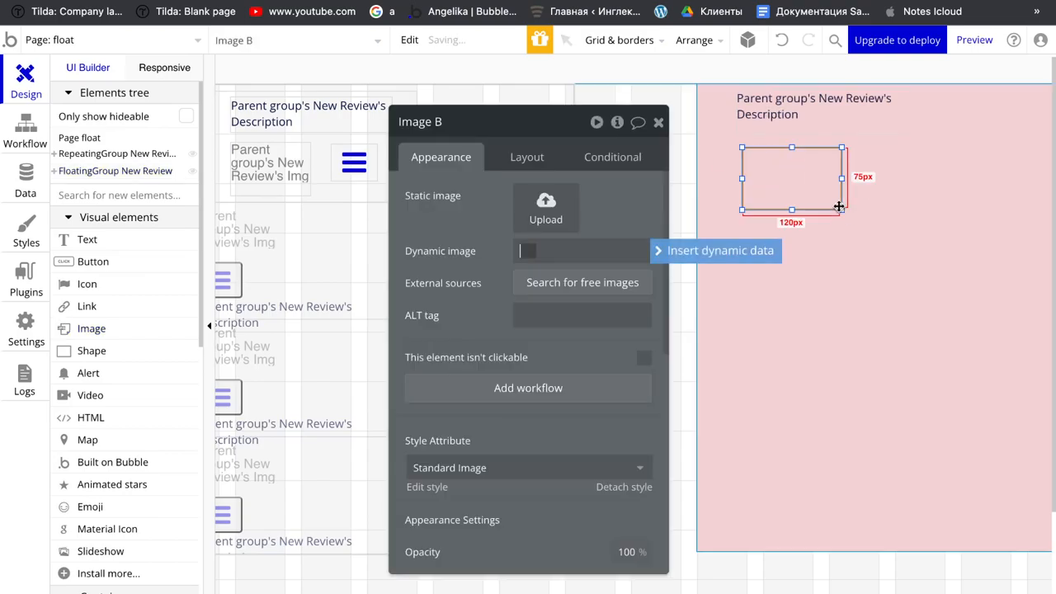
click(580, 251)
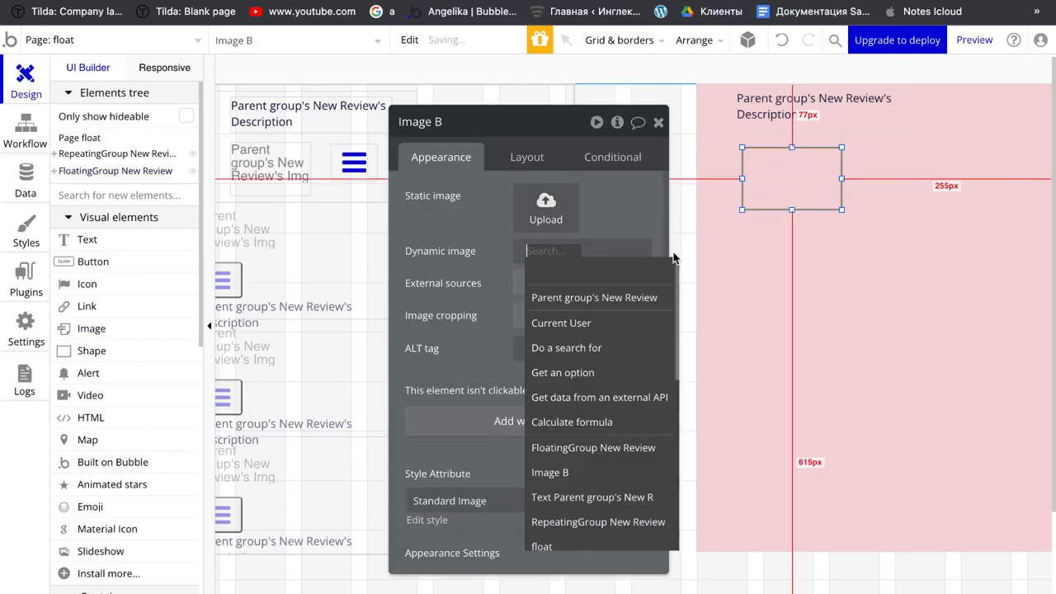
click(594, 297)
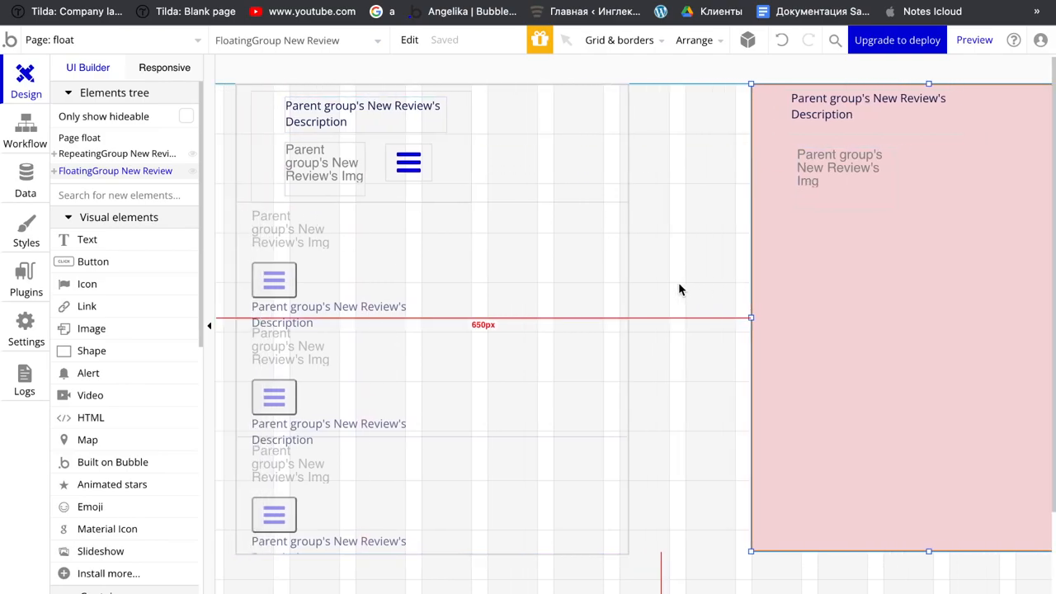
click(409, 163)
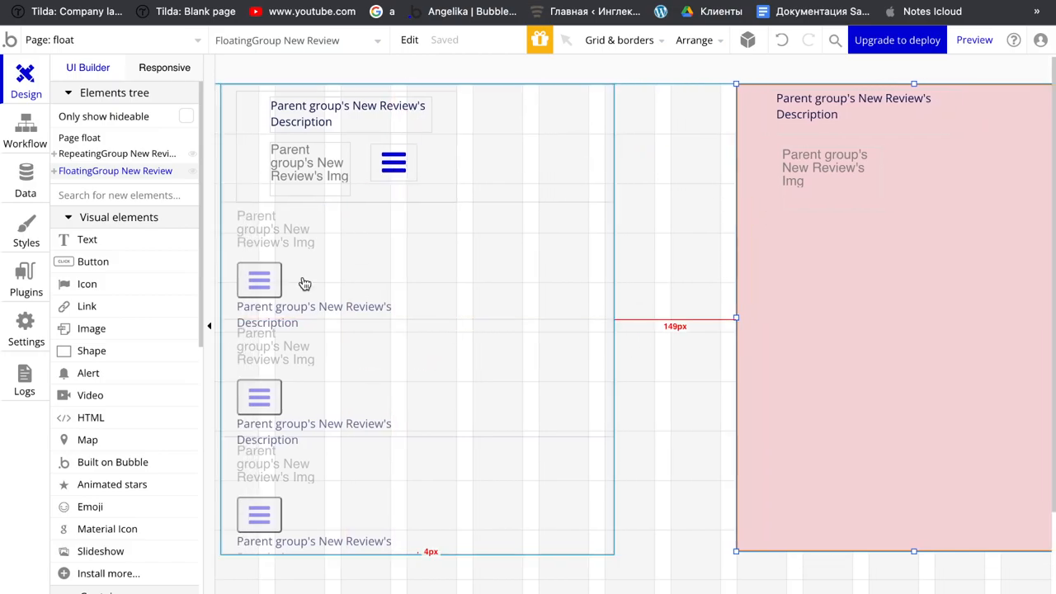
click(392, 163)
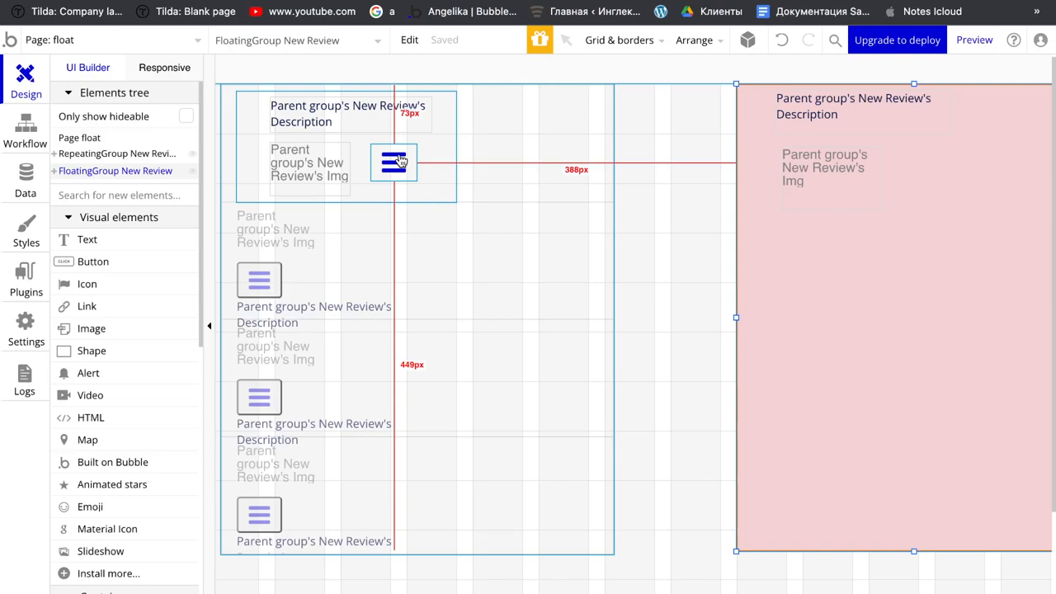
click(393, 161)
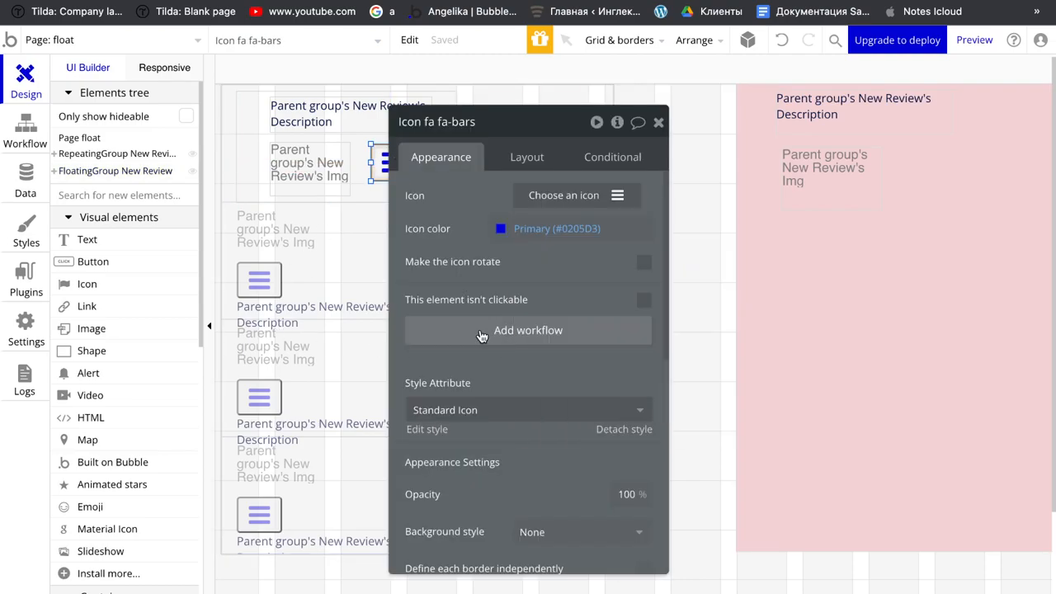
On menu icon click, animate FloatingGroup New Review with Transition SlideRightBigIn.
click(528, 330)
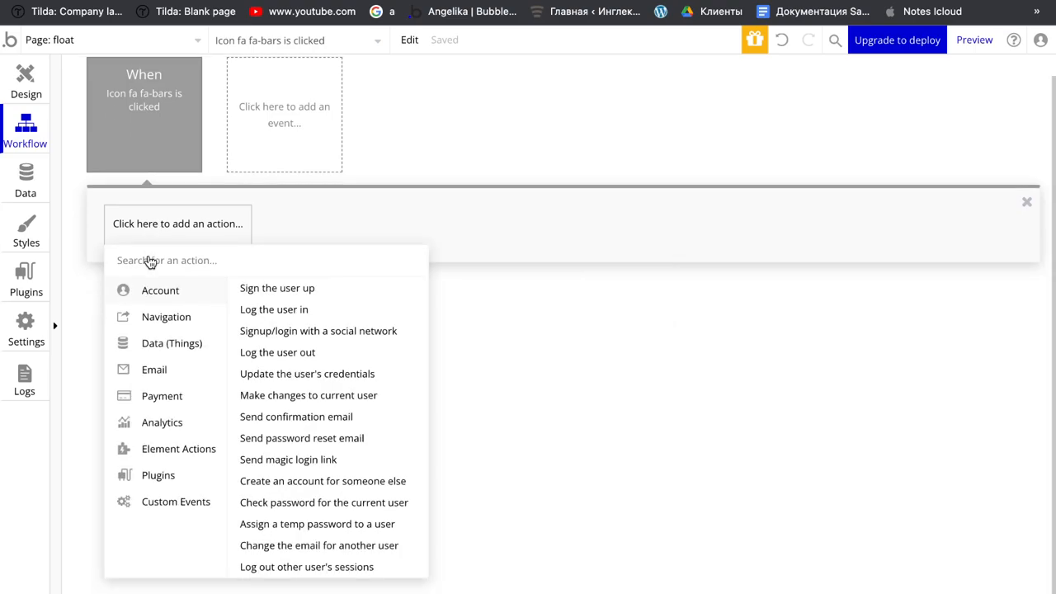
click(179, 449)
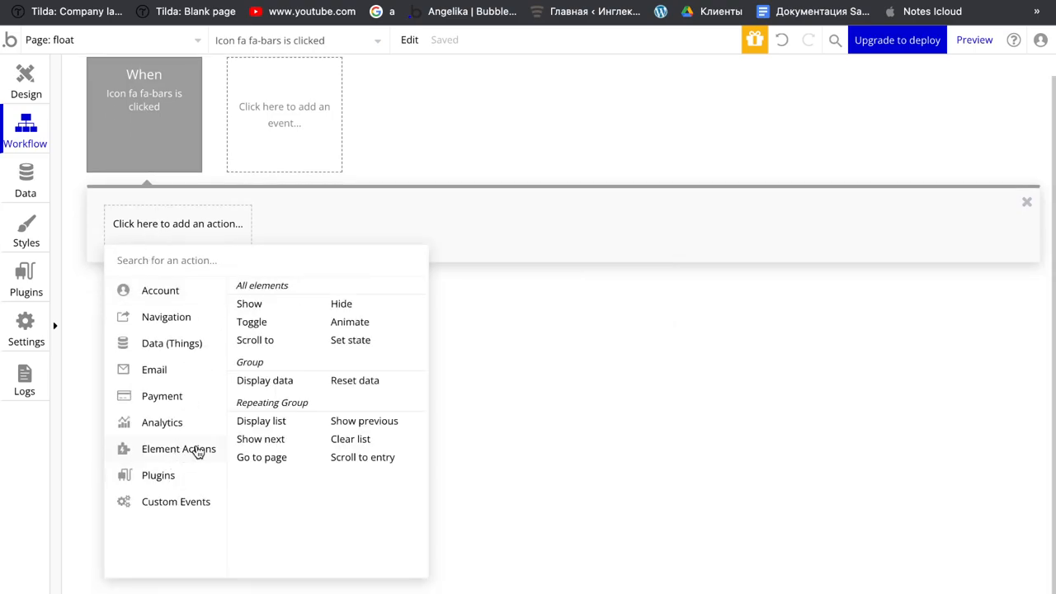
click(350, 321)
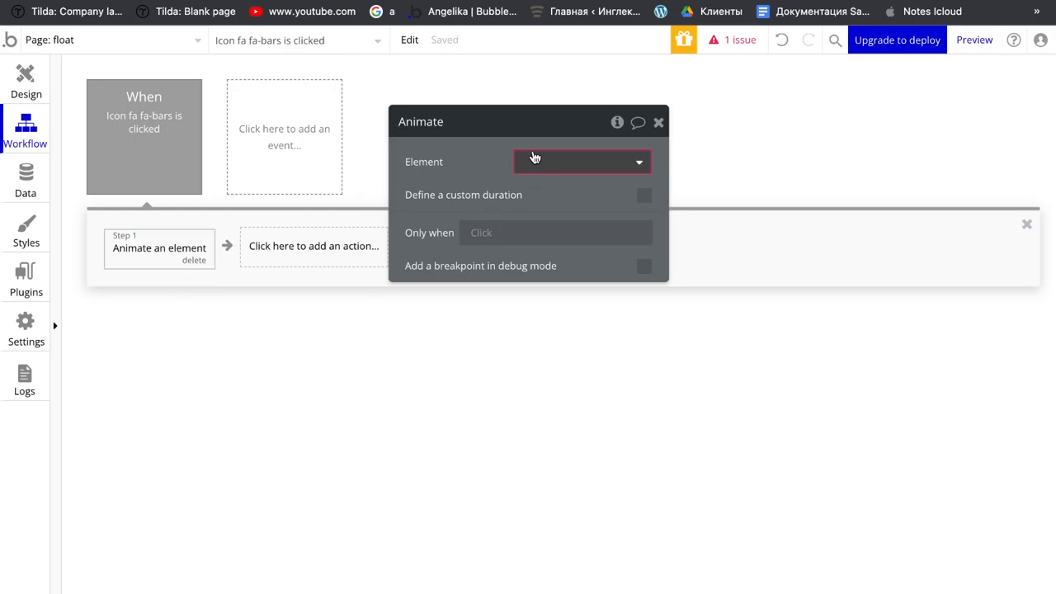
click(581, 162)
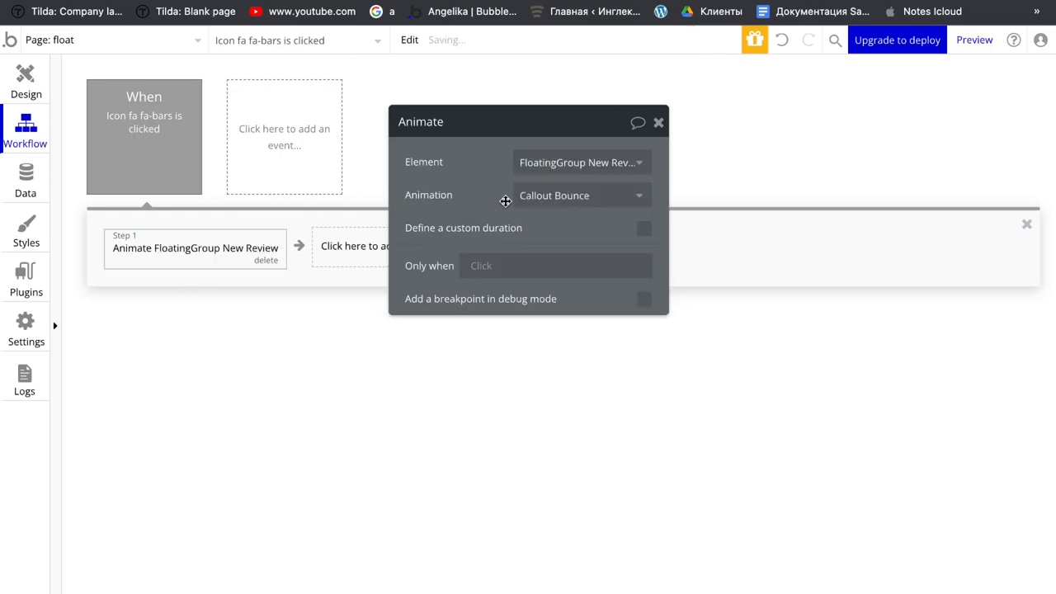
click(580, 195)
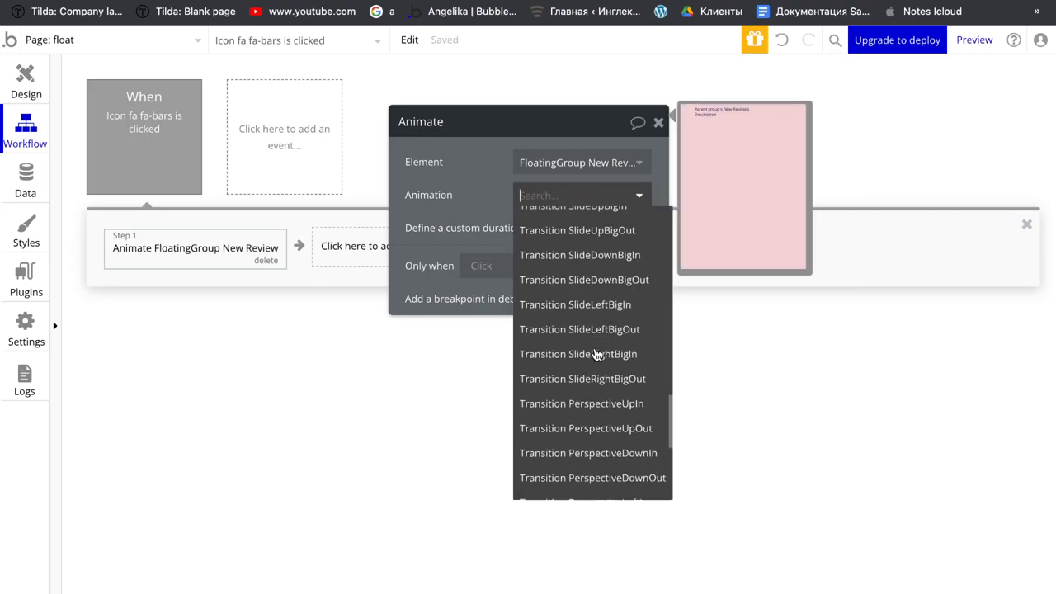
scroll(down, 3)
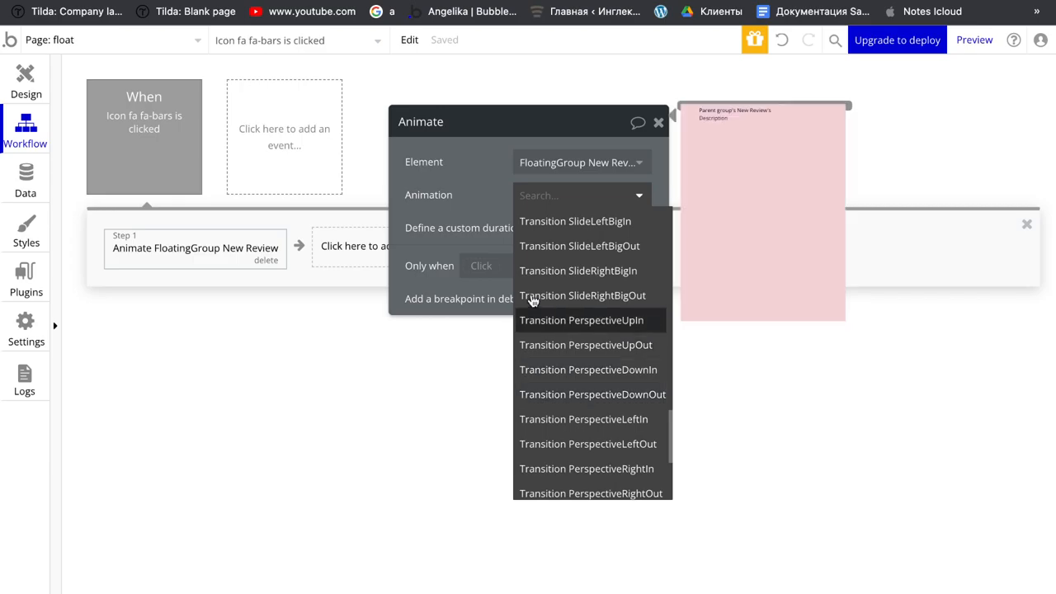
mouse_move(600, 271)
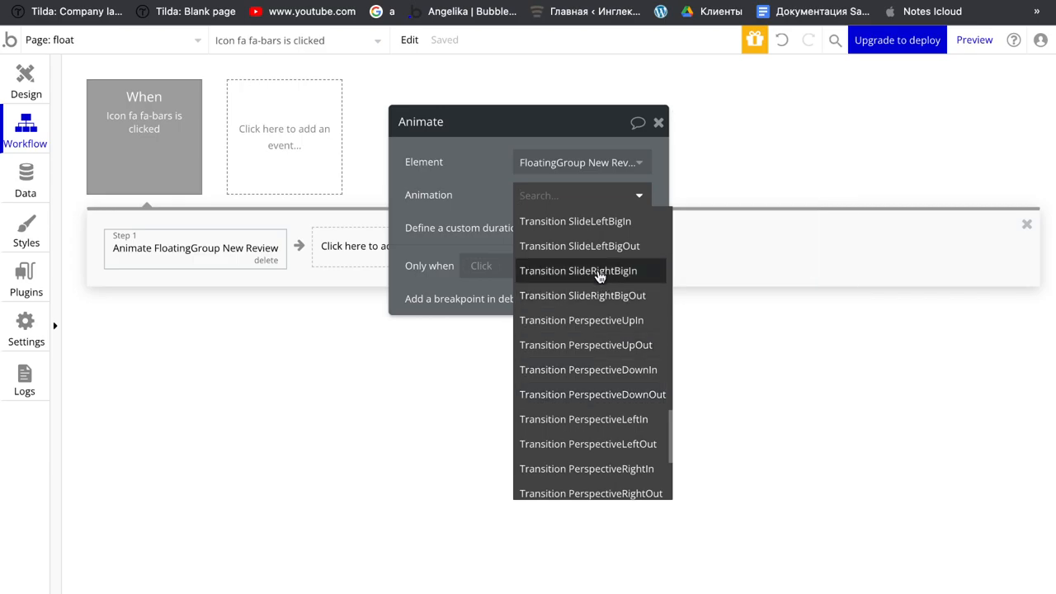
click(577, 270)
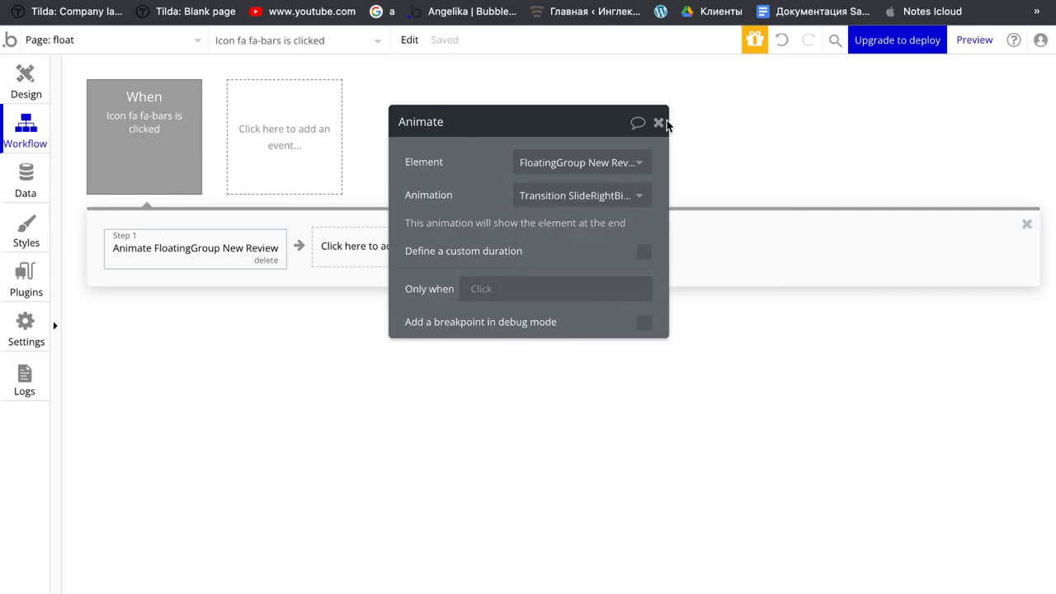
click(658, 122)
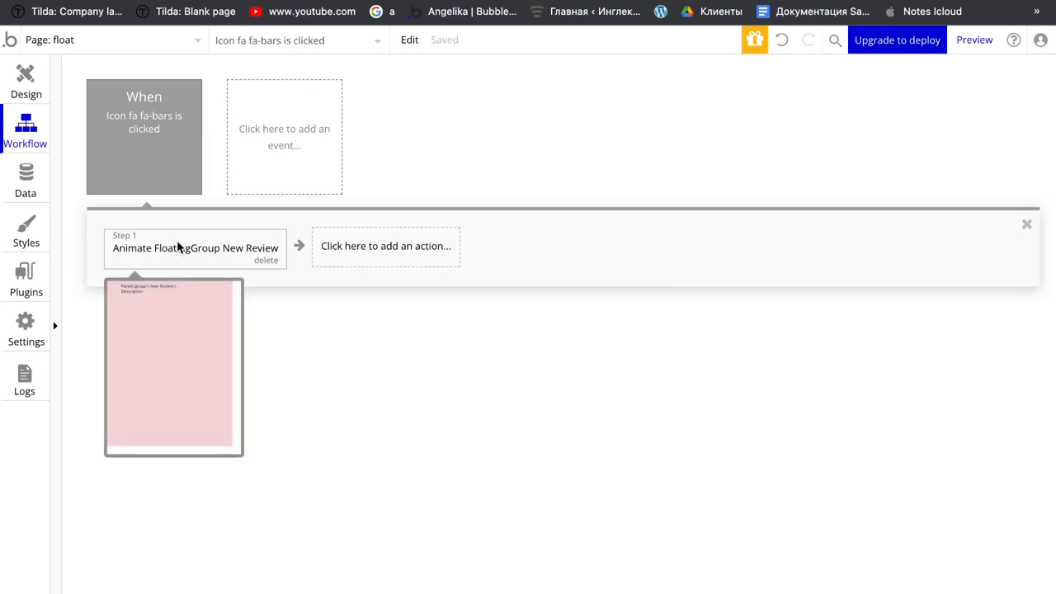
Add a Display data action targeting FloatingGroup New Review as the element.
click(386, 246)
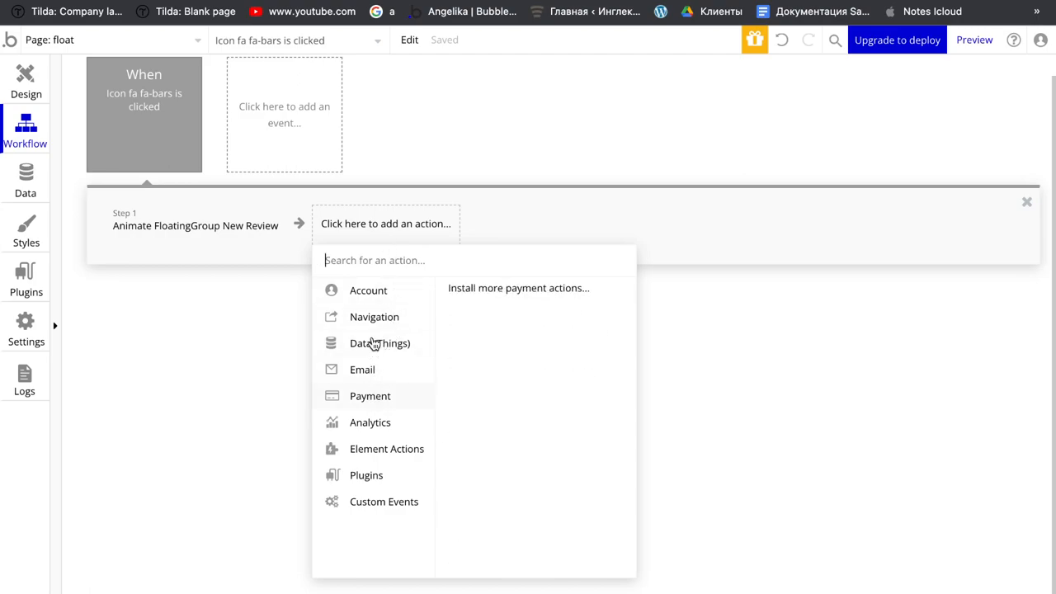
mouse_move(370, 422)
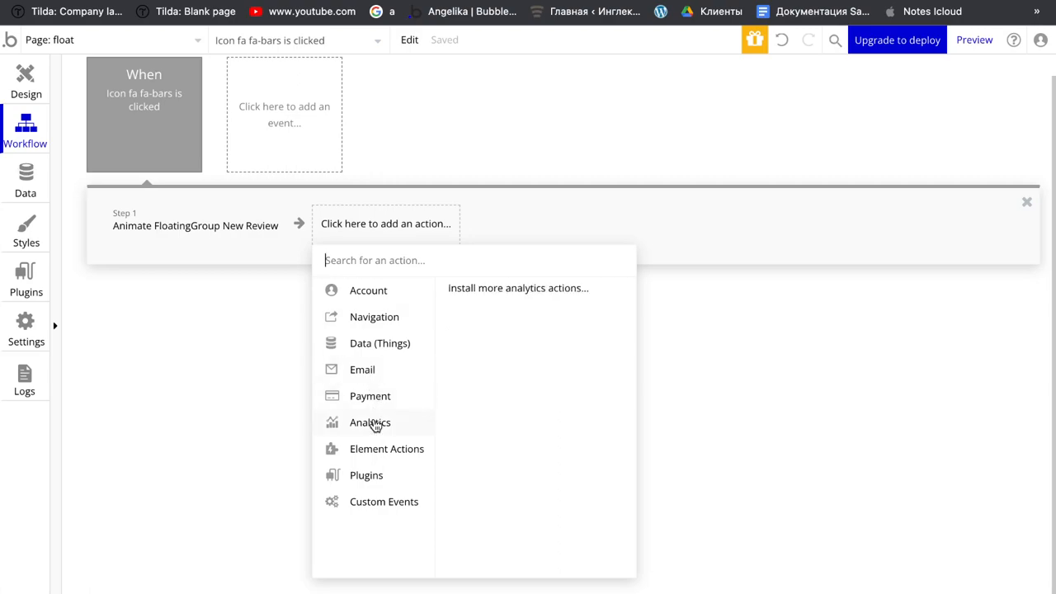
click(386, 449)
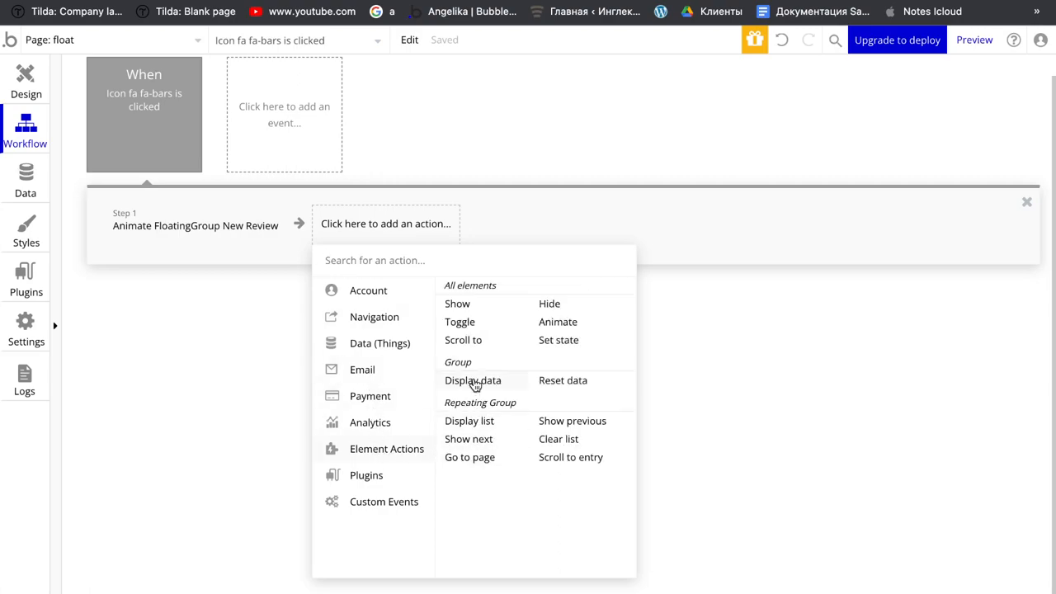
click(471, 380)
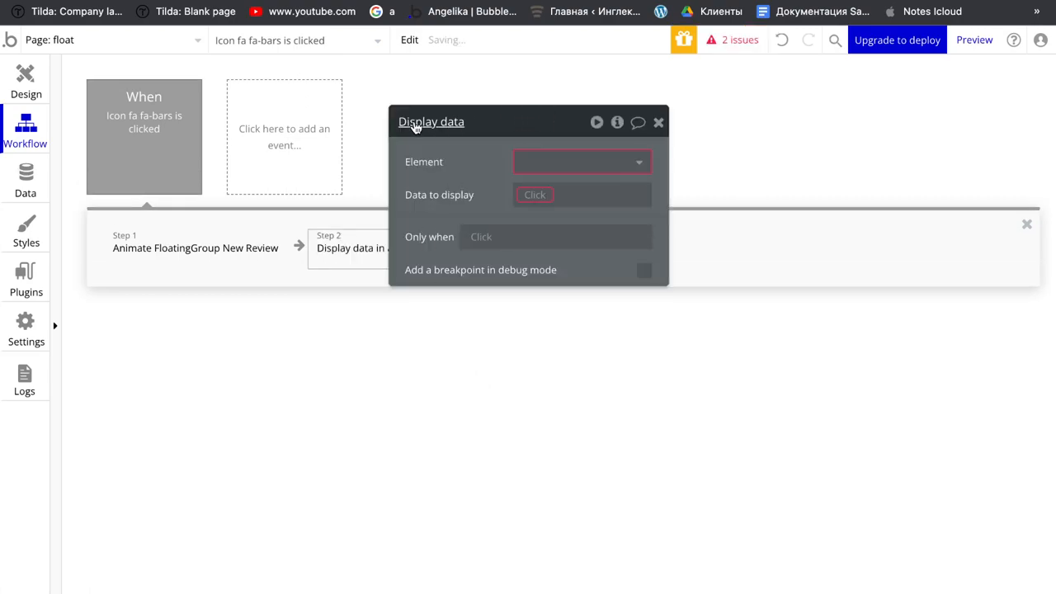
click(577, 162)
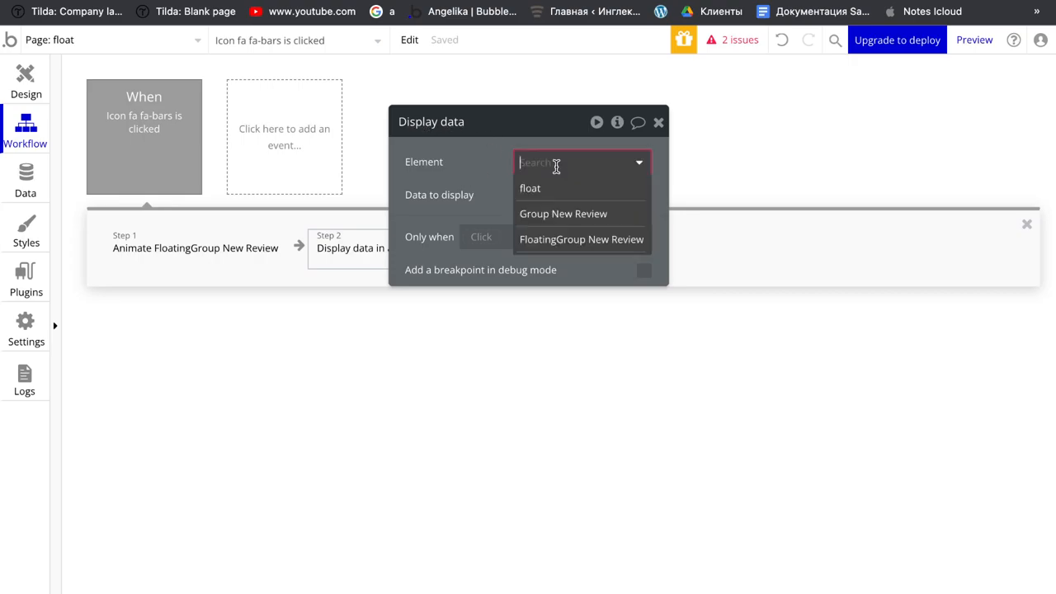
mouse_move(426, 170)
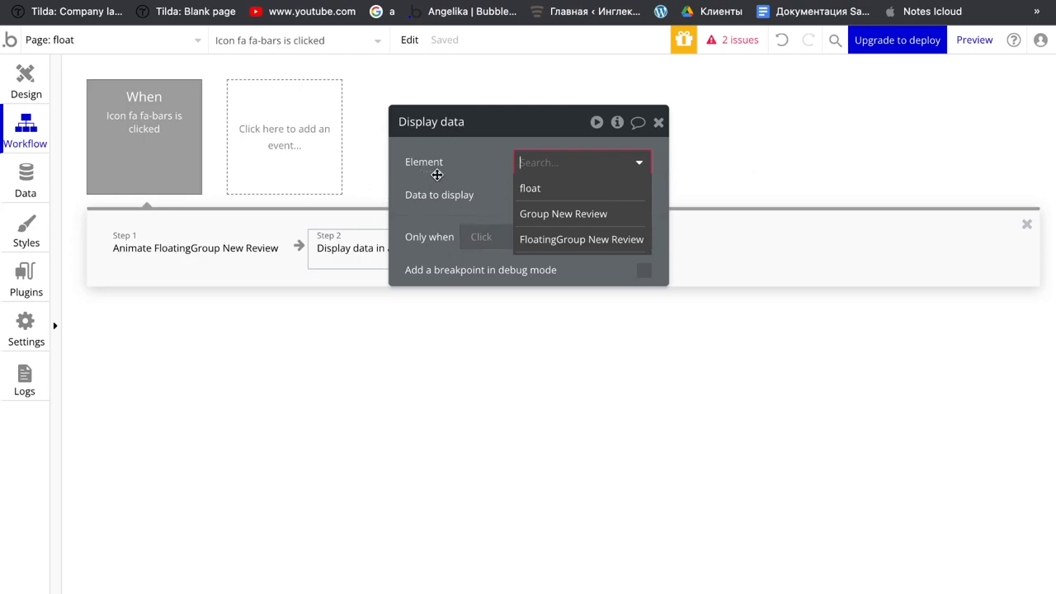
mouse_move(530, 188)
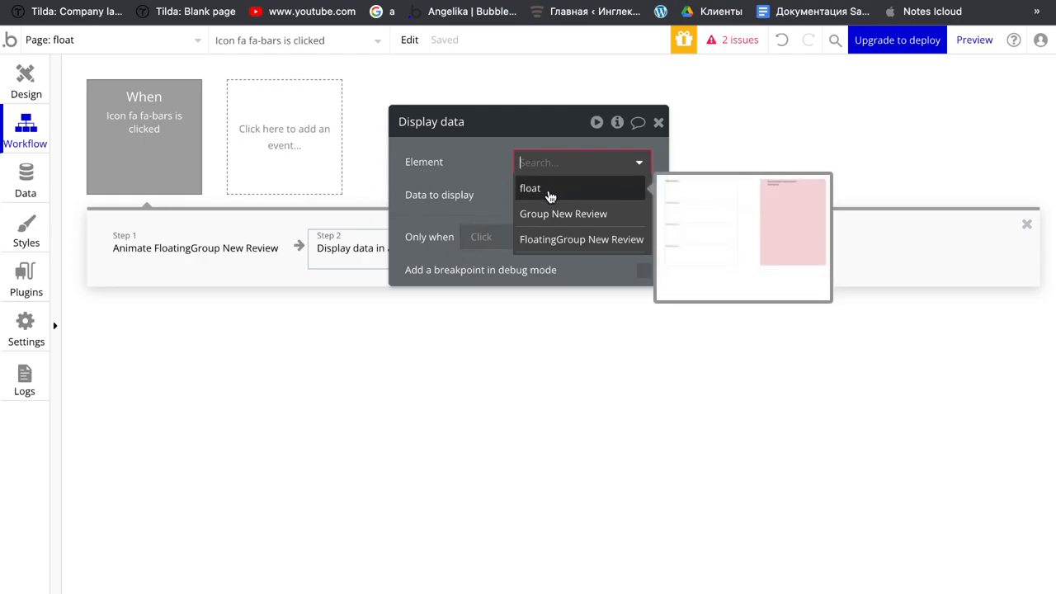
click(580, 239)
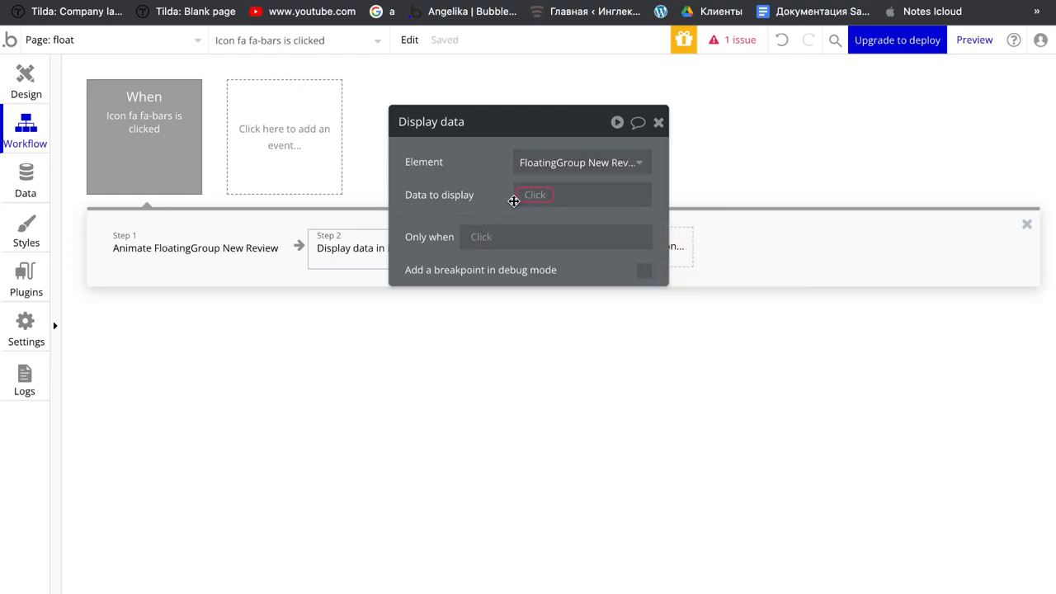
Set Data to display to Parent group's New Review and return to the Design view.
click(536, 195)
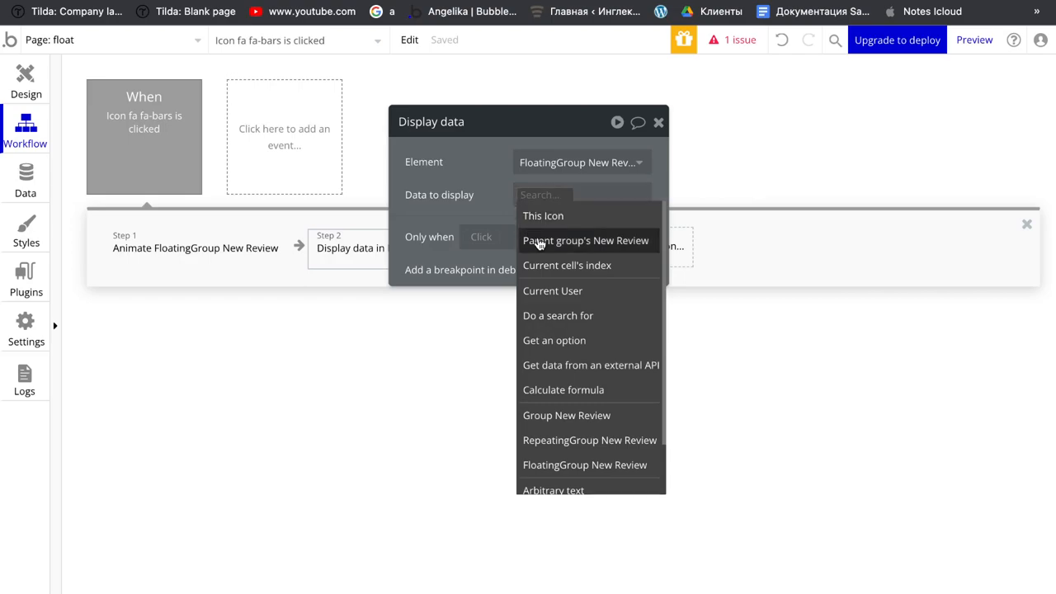
click(586, 240)
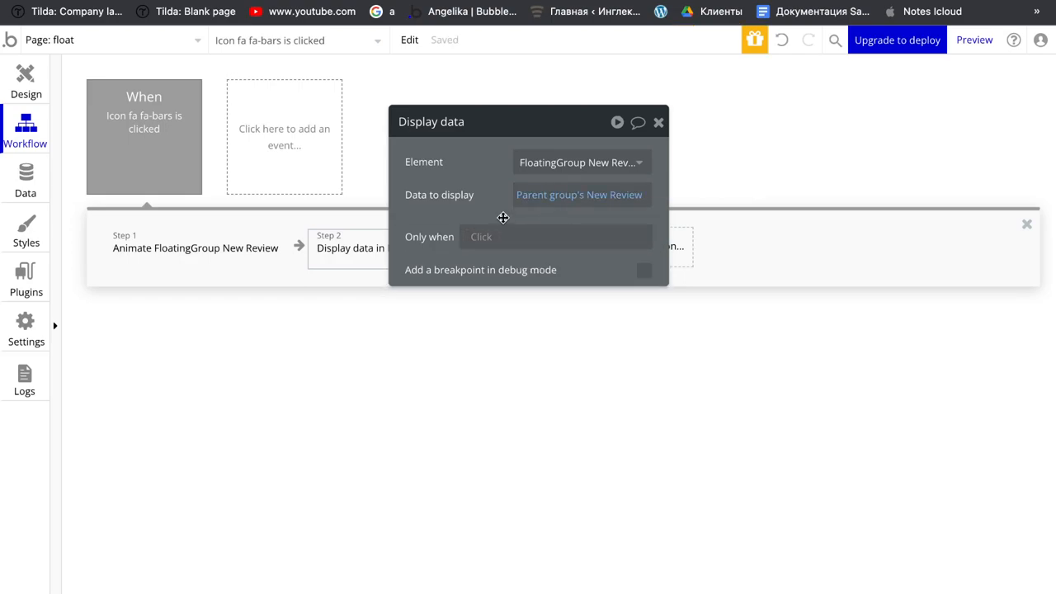
mouse_move(660, 122)
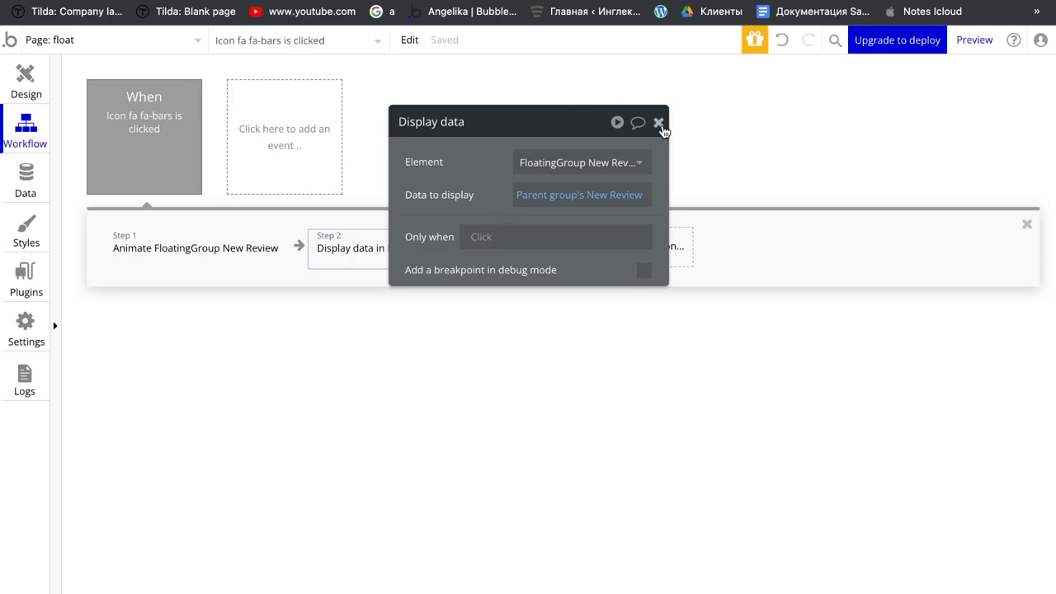
click(26, 79)
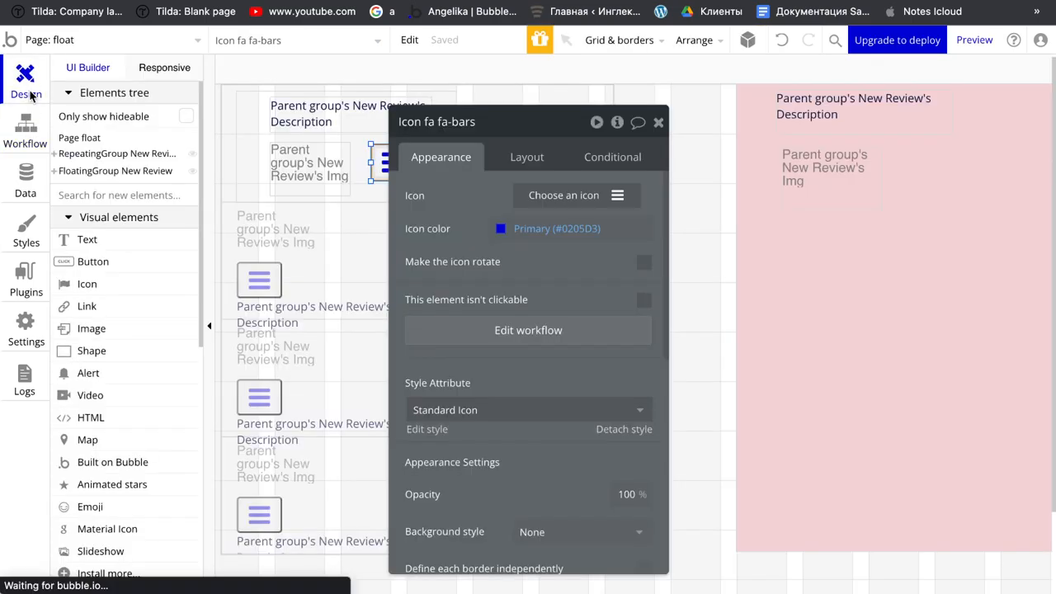
click(25, 178)
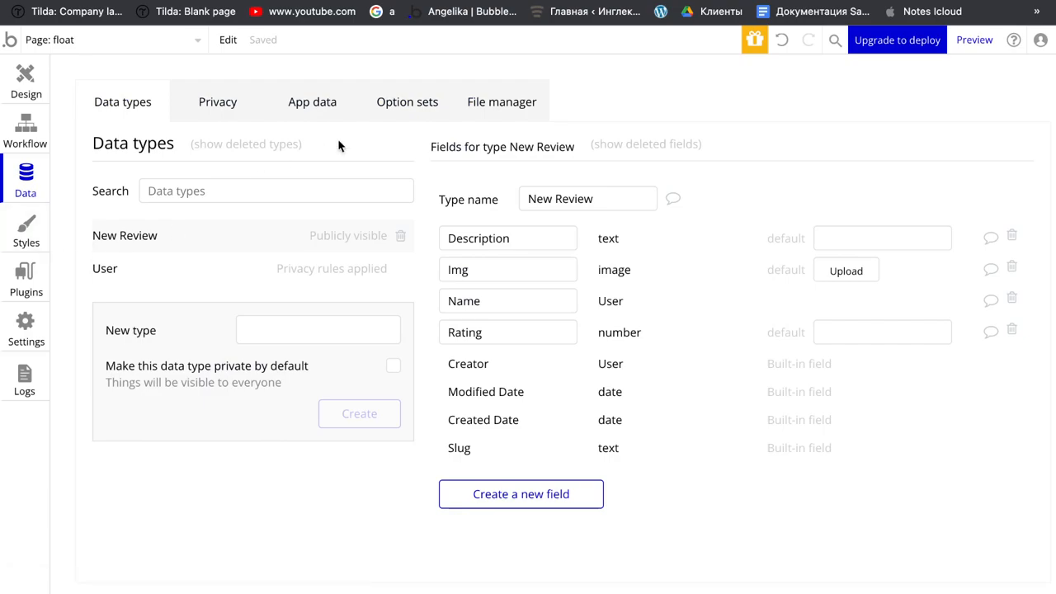
click(312, 103)
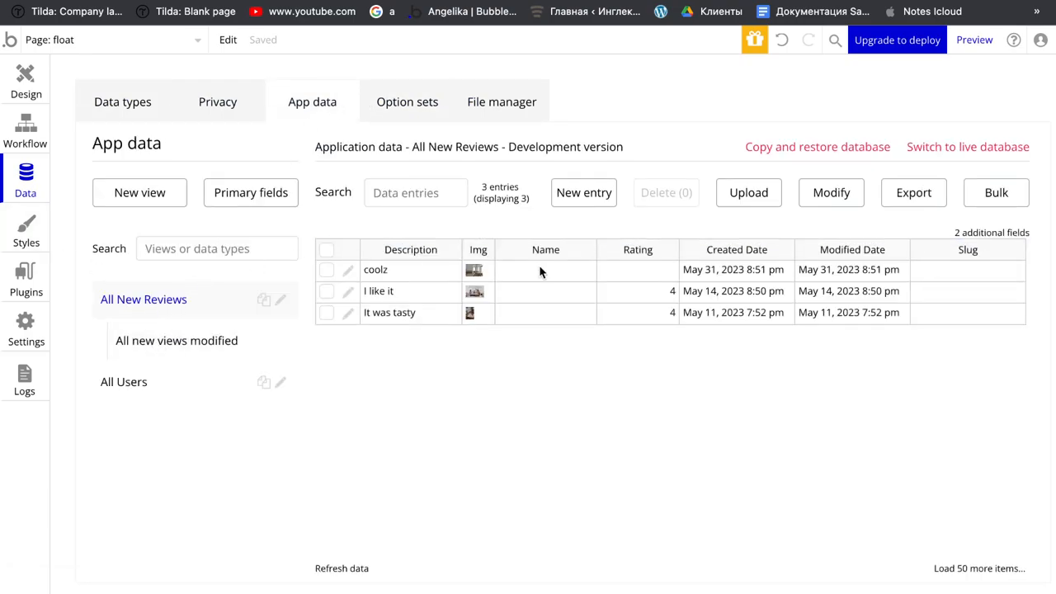
mouse_move(382, 264)
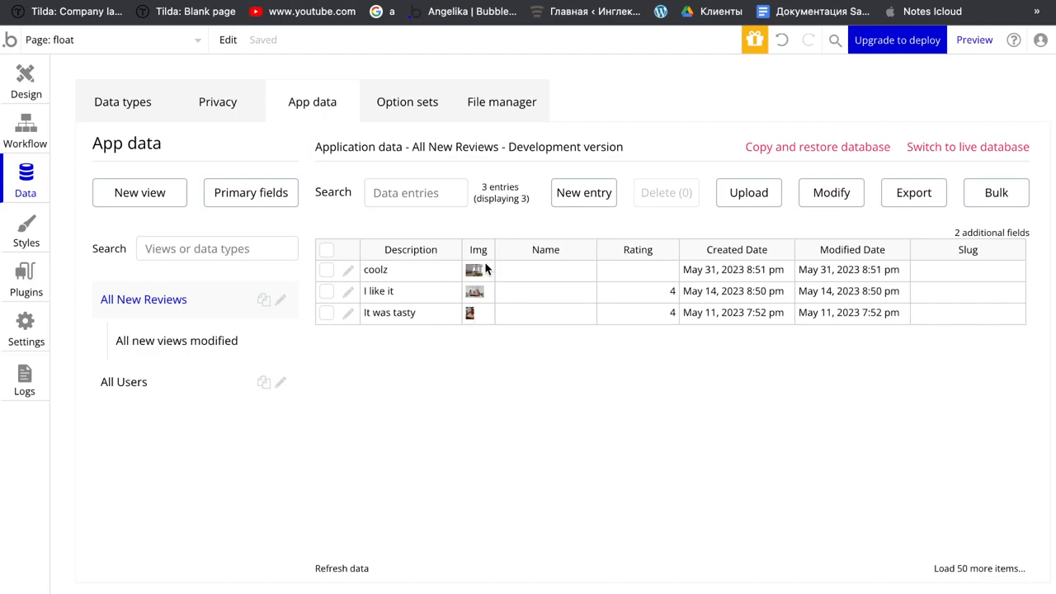
mouse_move(612, 287)
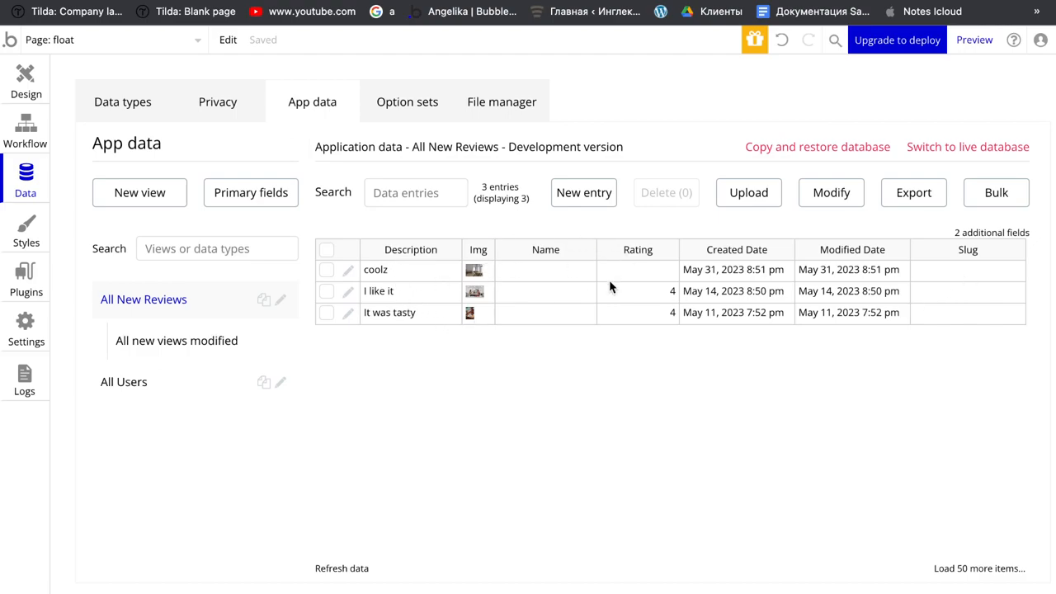
click(25, 79)
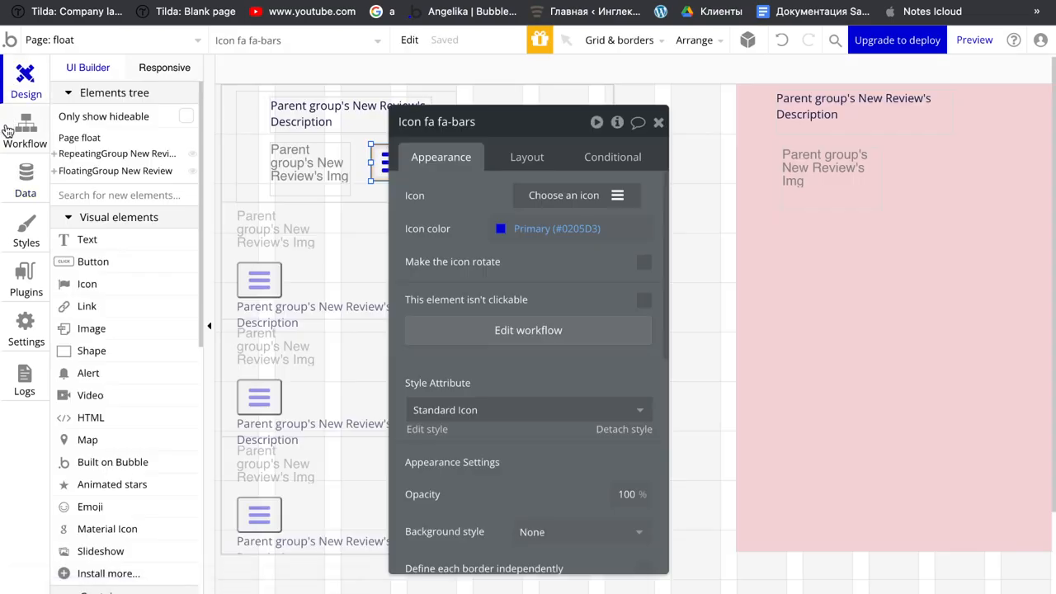
click(659, 122)
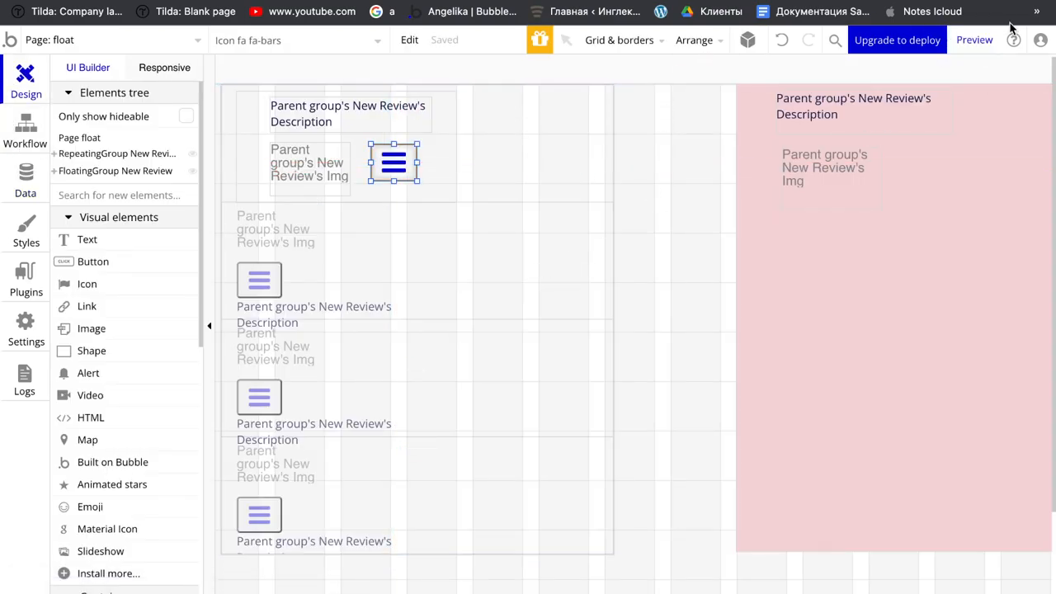
click(974, 40)
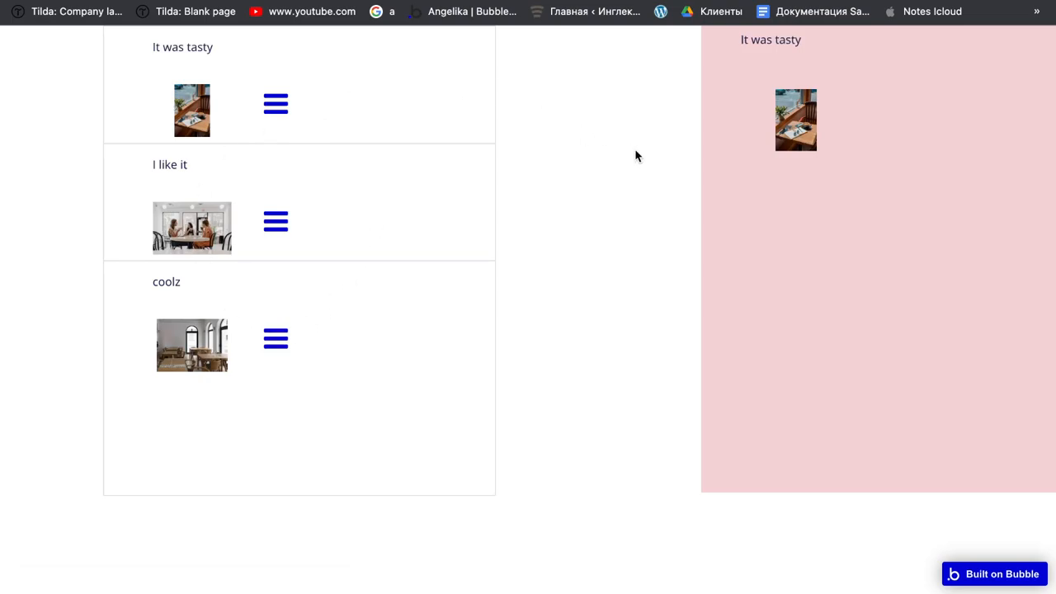
Switch the pink group between the 'I like it' and 'It was tasty' reviews via their menu icons.
click(275, 221)
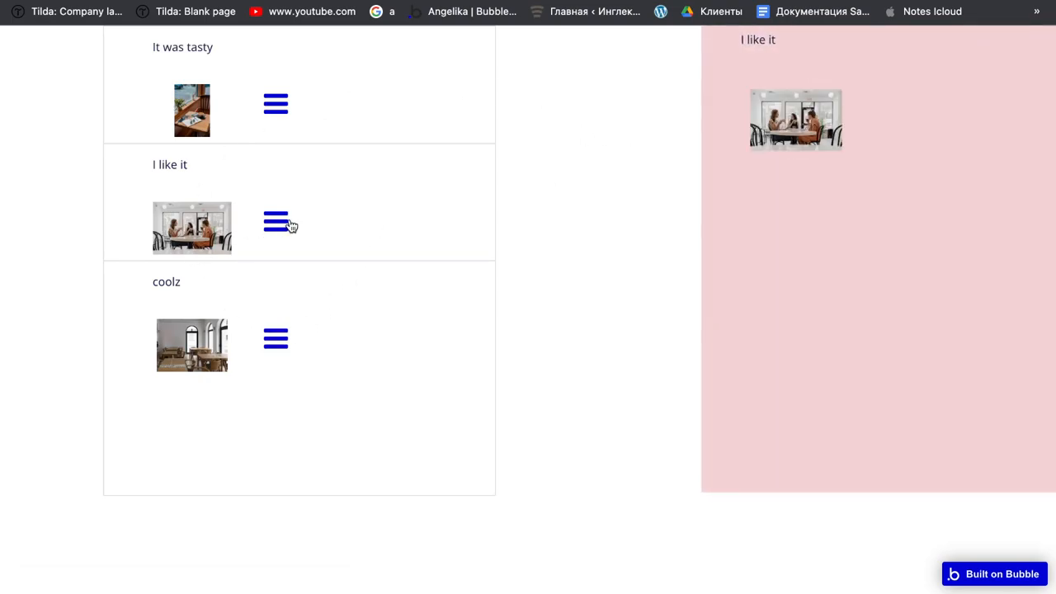
mouse_move(726, 165)
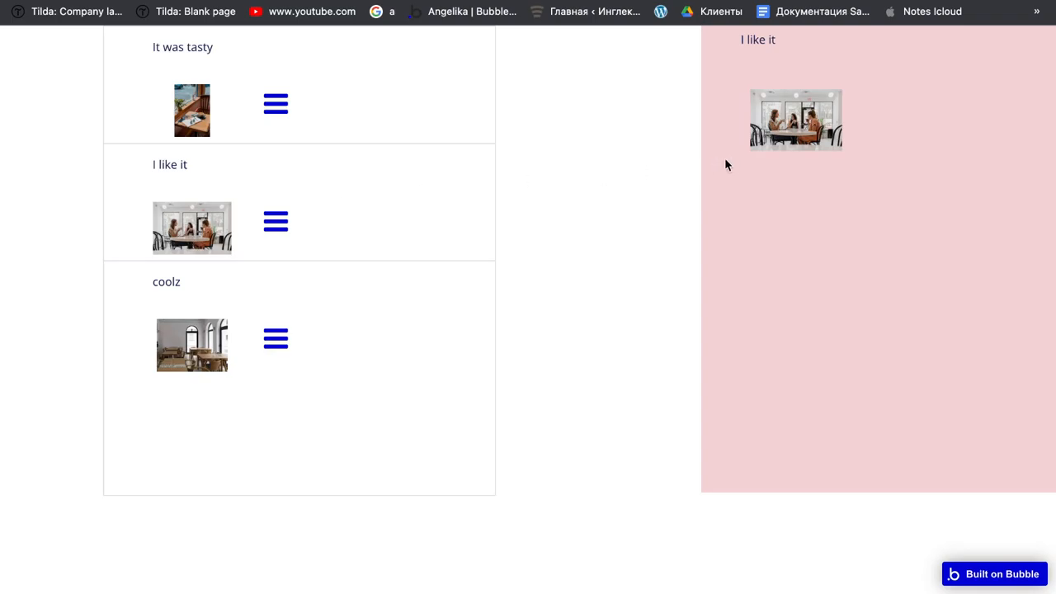
mouse_move(346, 317)
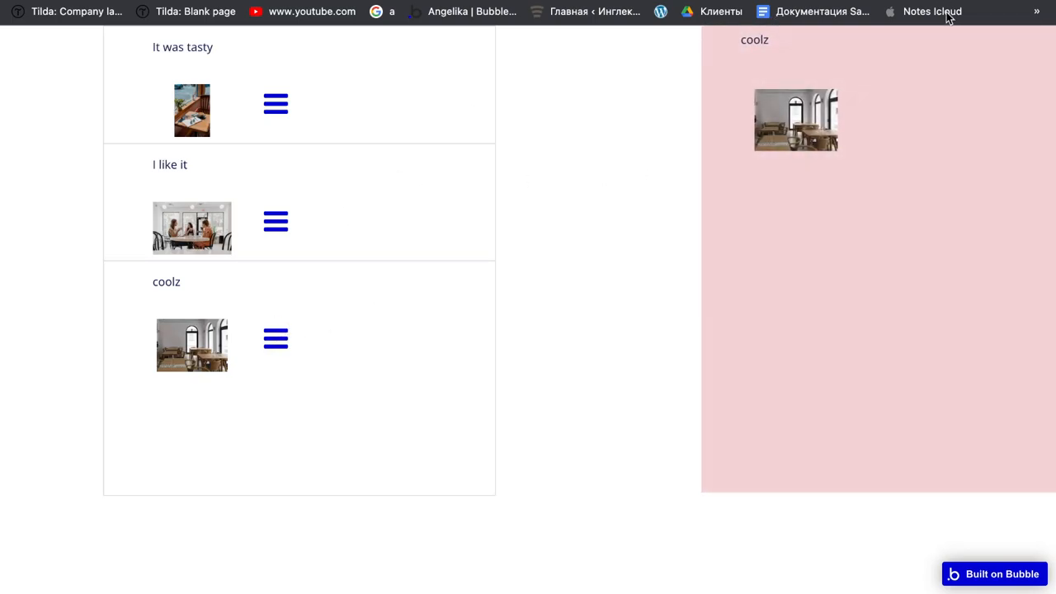
click(275, 221)
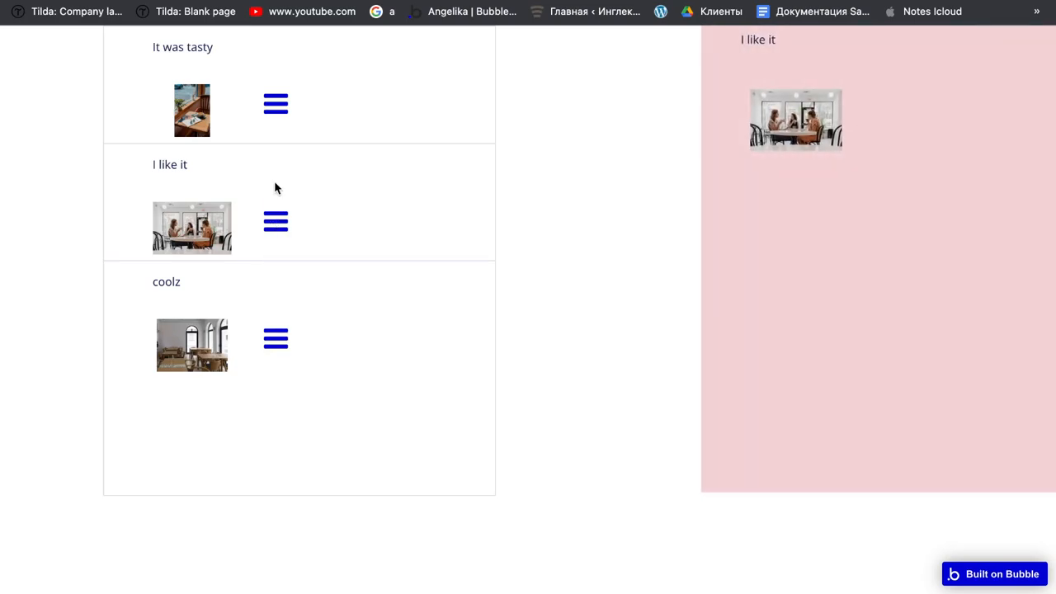
click(275, 102)
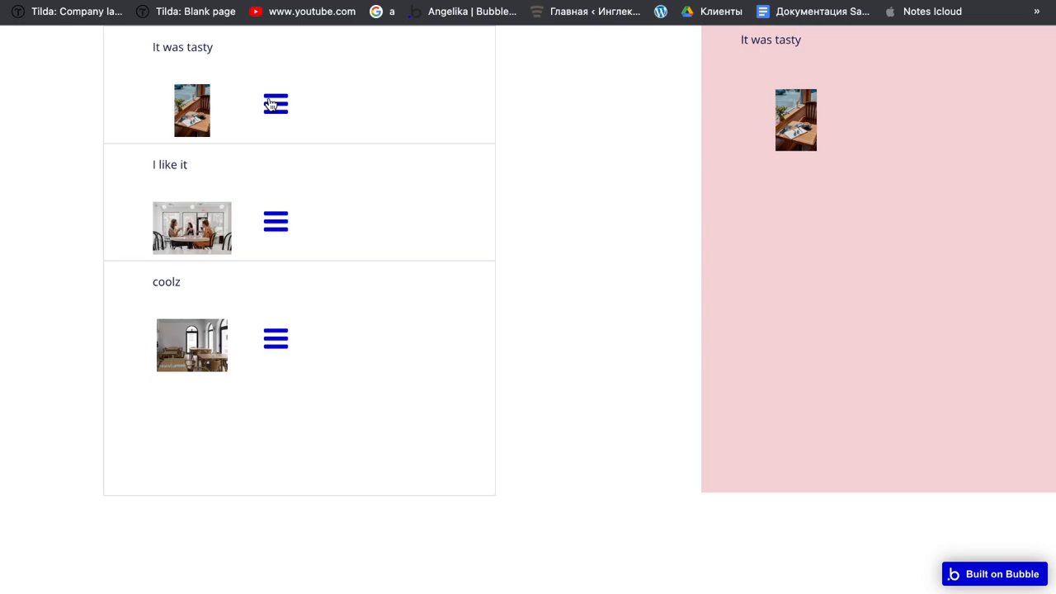
mouse_move(333, 346)
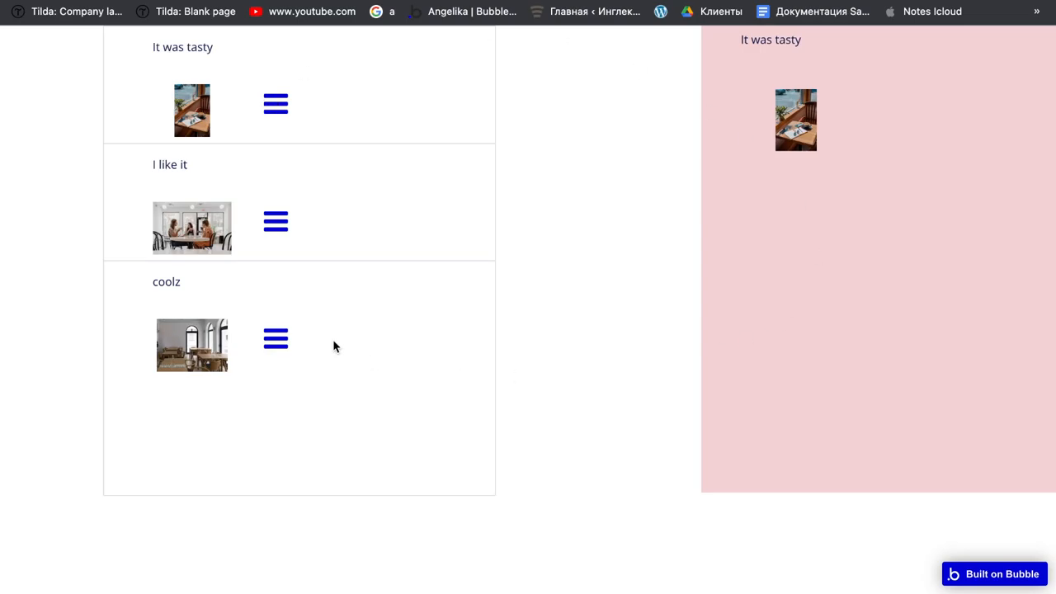